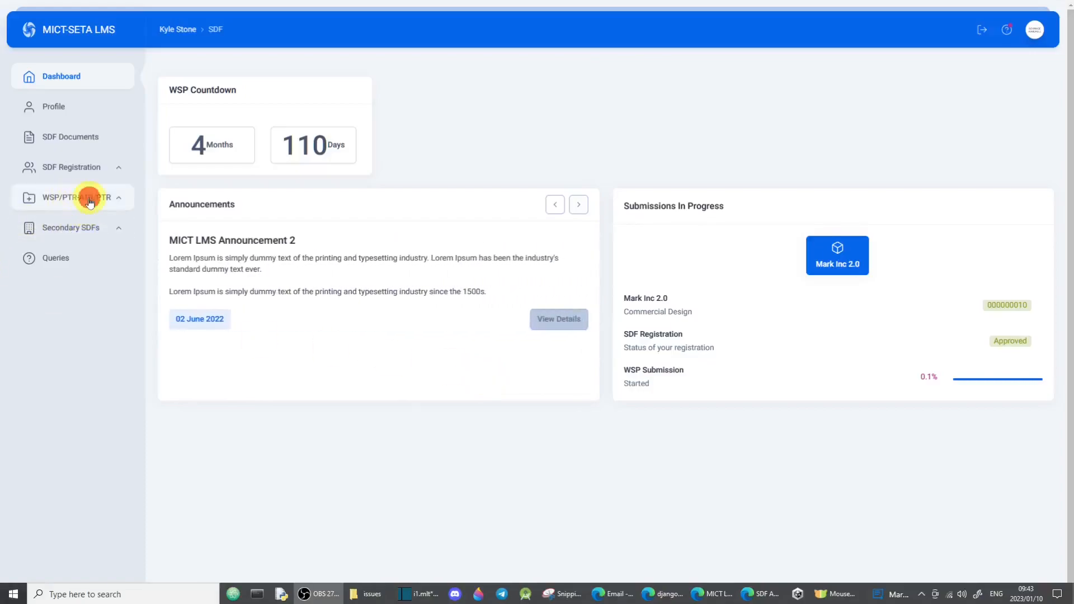
Show the WSP submissions for May 30, 2022 – April 30, 2023 and pick Mark Inc 2.0's WSP.
left_click(75, 197)
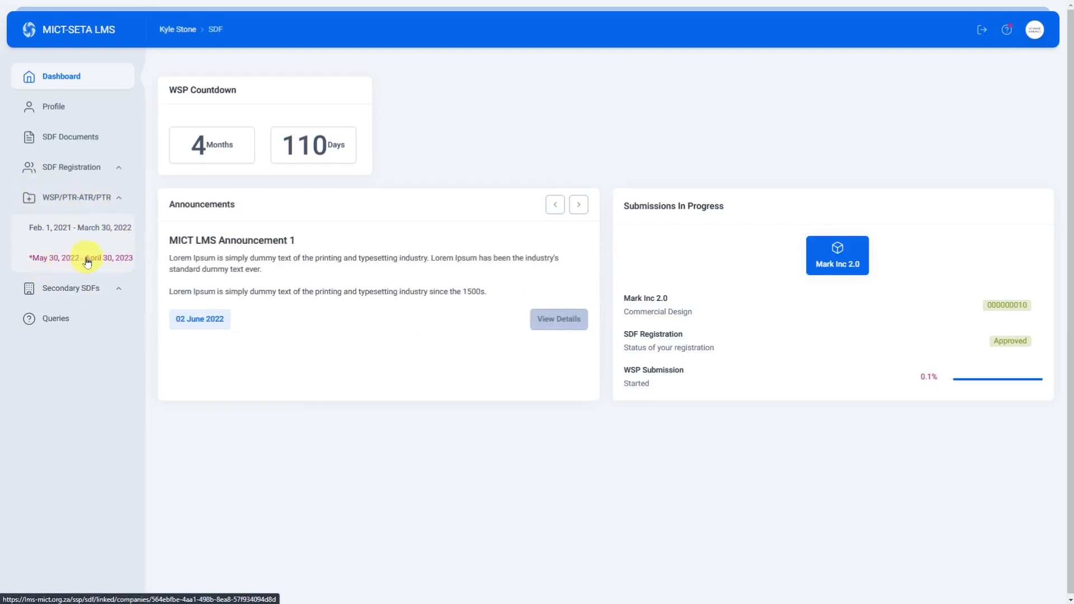
left_click(81, 257)
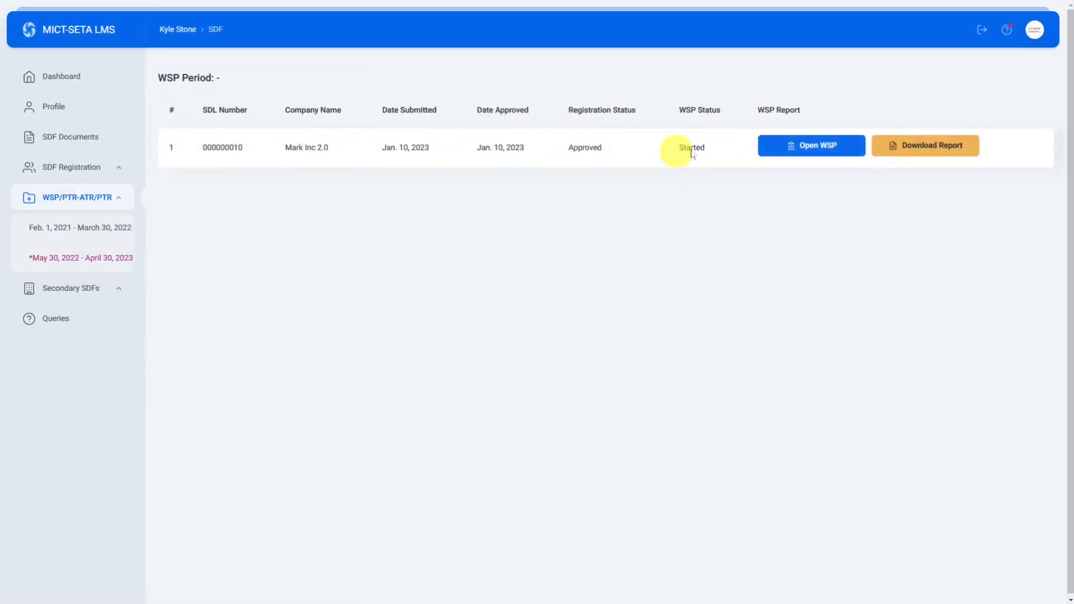
mouse_move(841, 111)
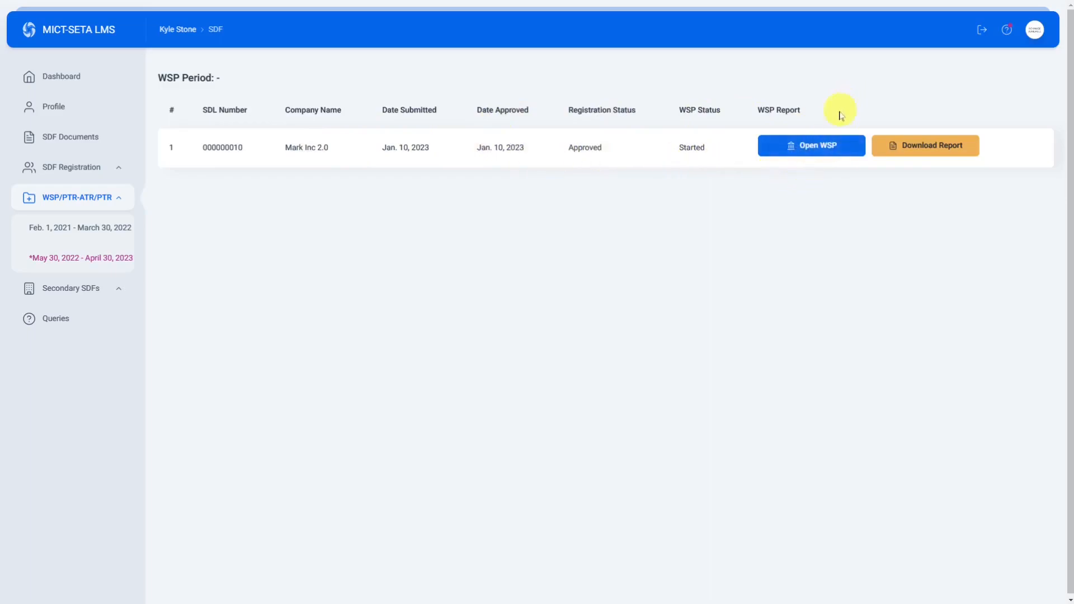
left_click(811, 146)
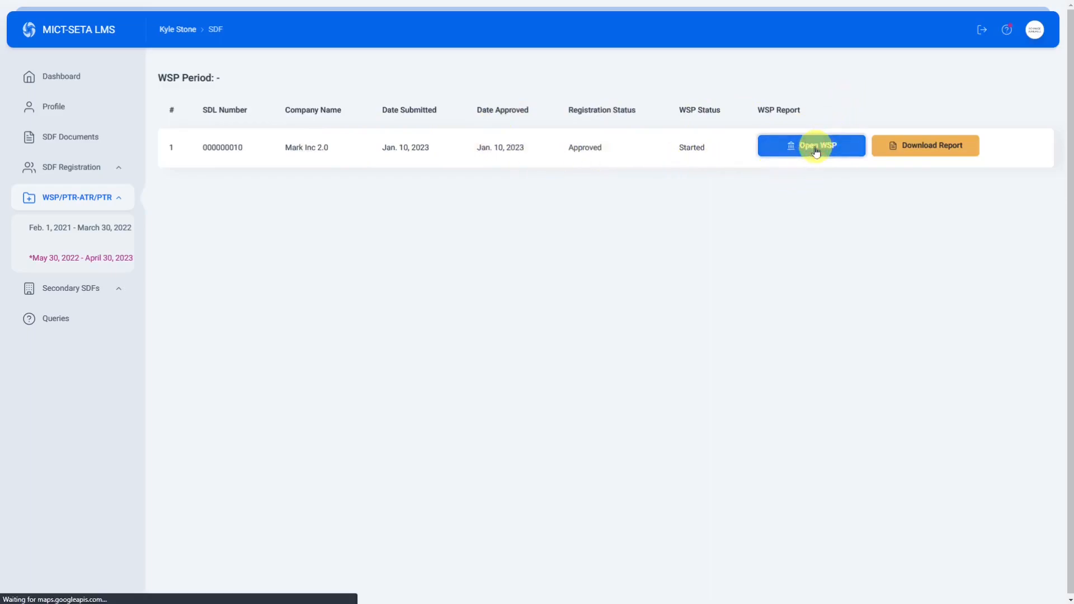
Enter Mark Inc 2.0's WSP submission and expand its Employment Profile to date section.
left_click(811, 145)
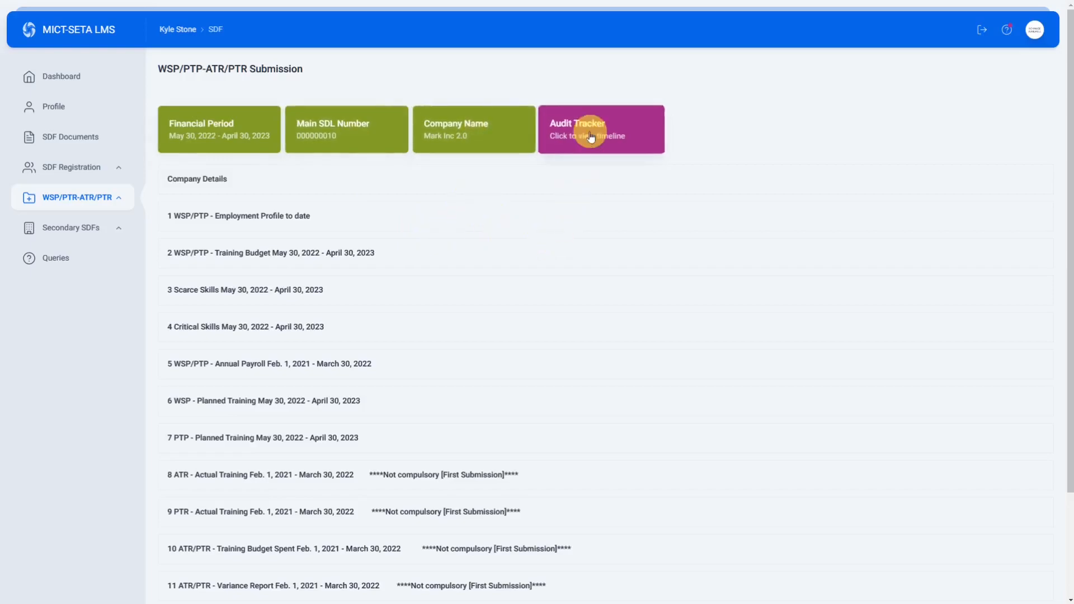
mouse_move(535, 245)
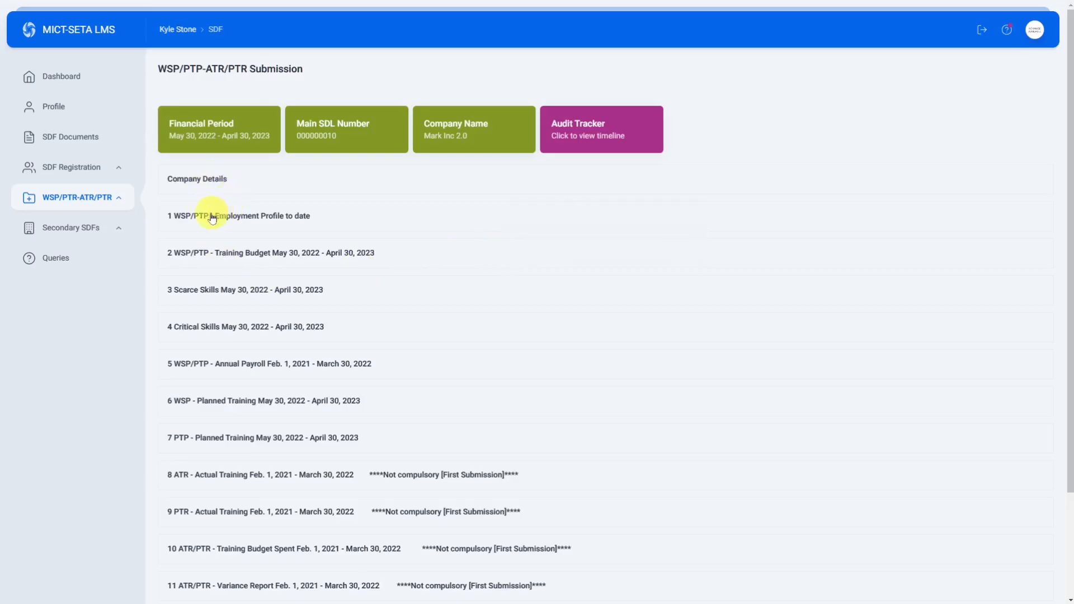
scroll("down", 3)
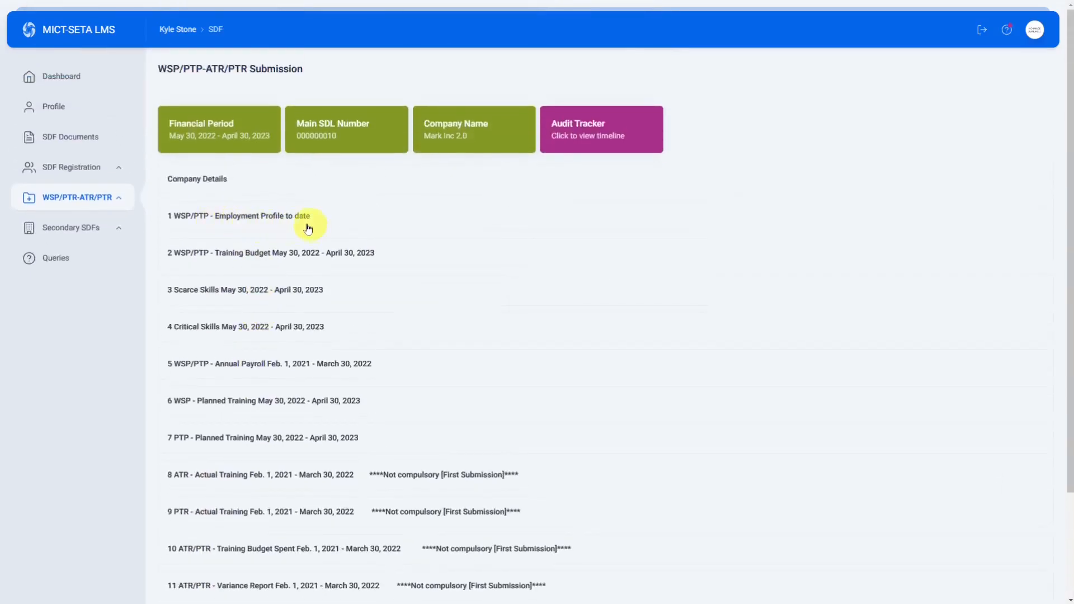
mouse_move(236, 219)
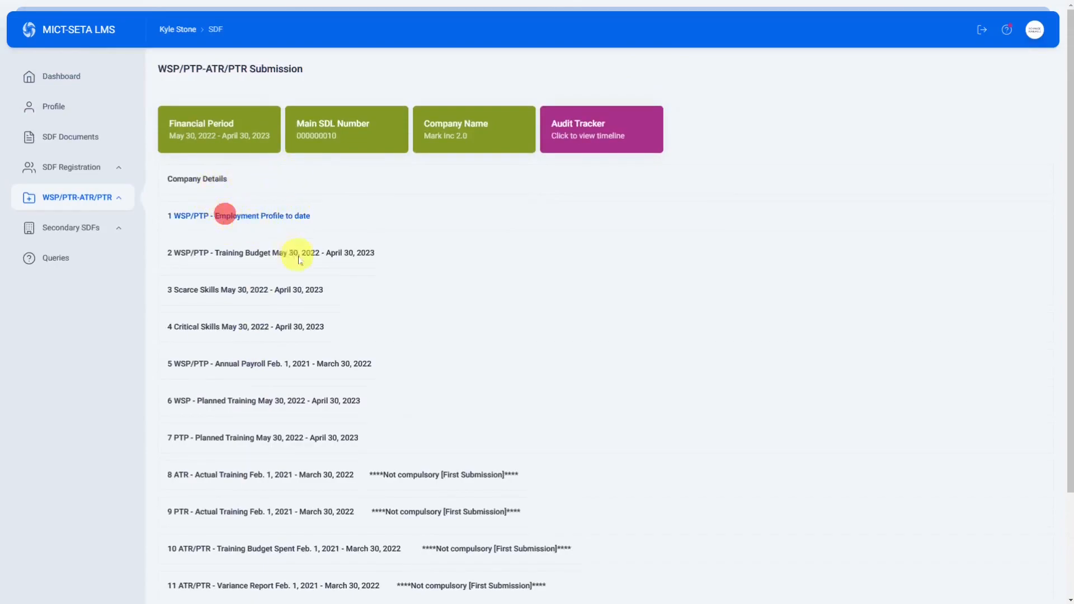
left_click(238, 215)
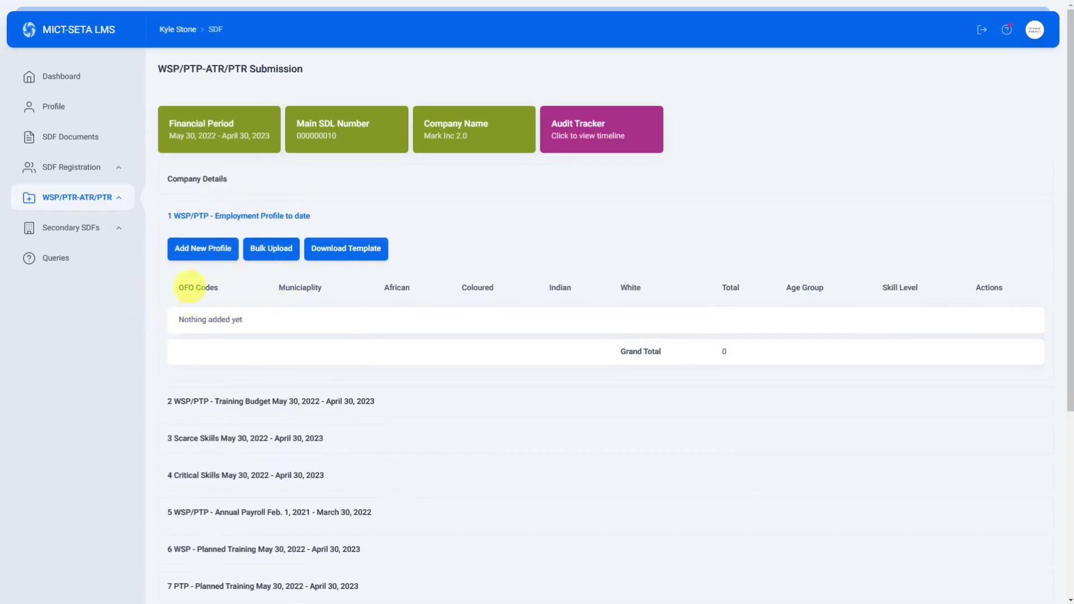
Try Add New Profile and Bulk Upload, cancel both, then download the employment profile template.
left_click(202, 249)
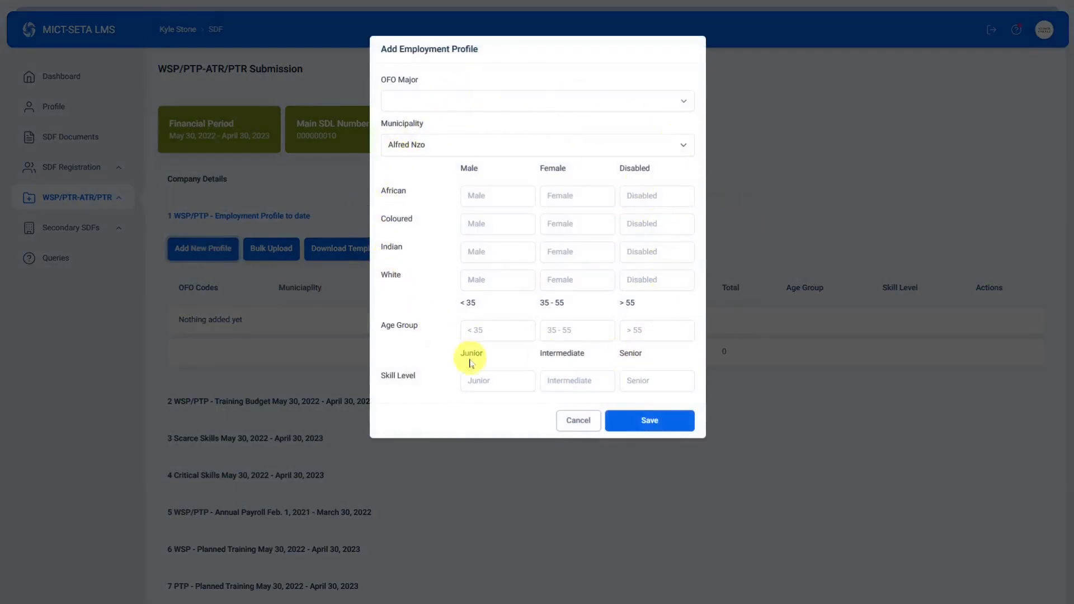
left_click(577, 420)
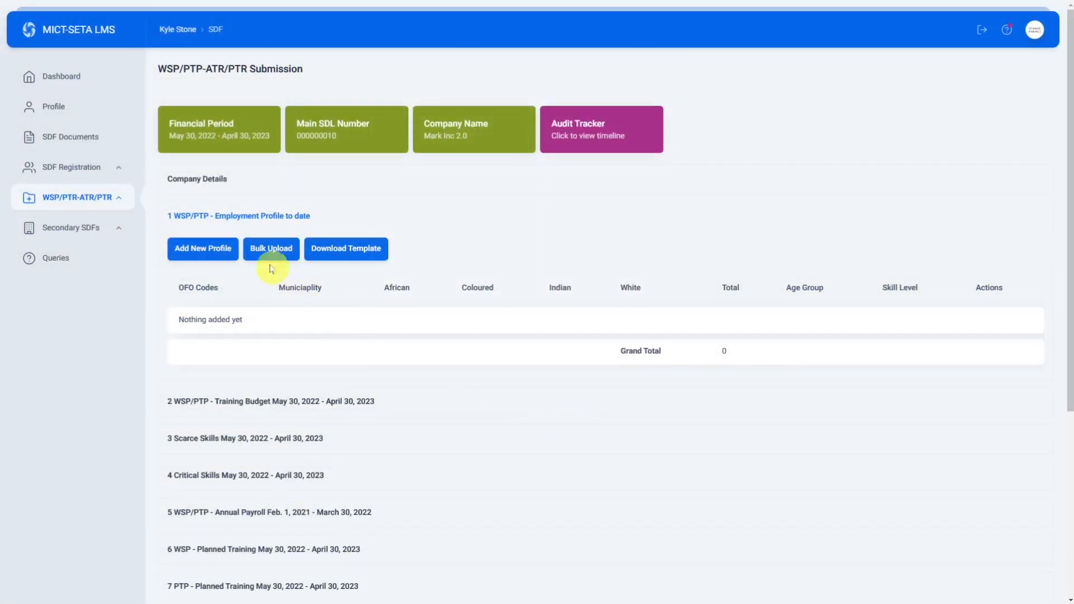
left_click(269, 248)
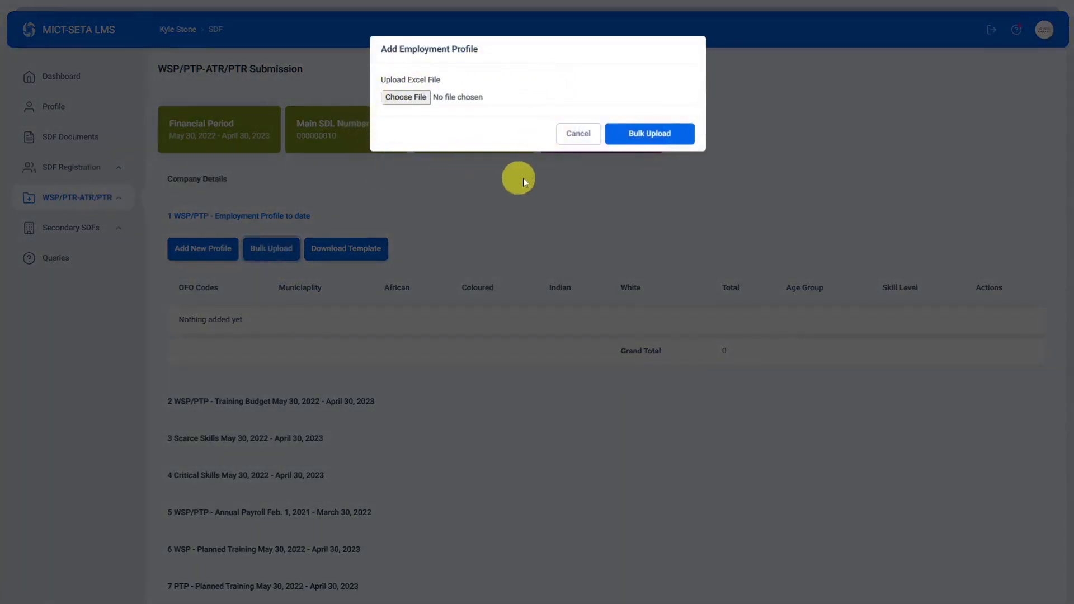
left_click(578, 133)
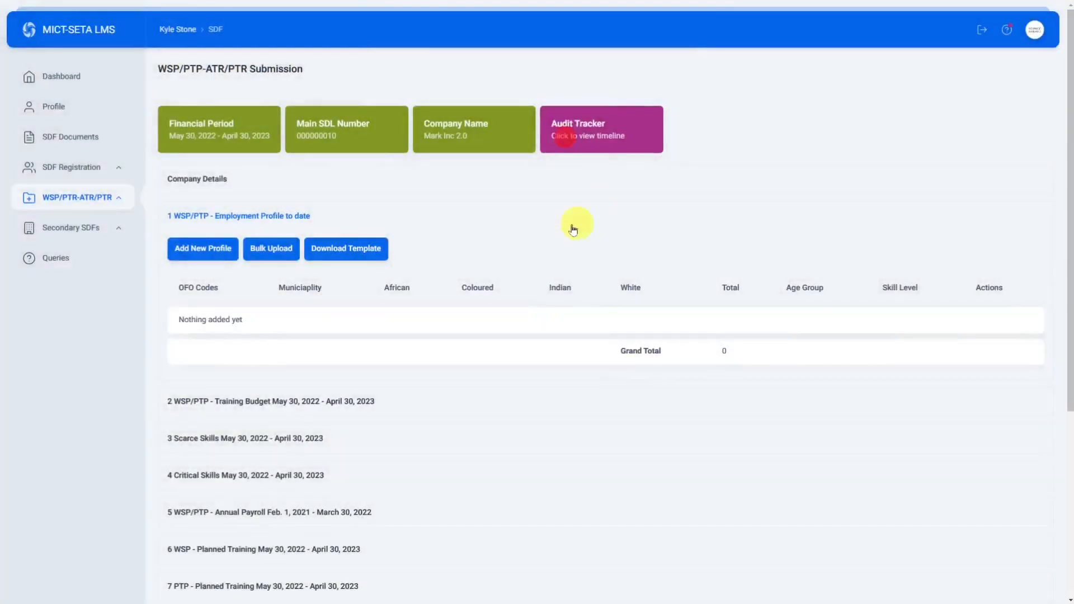
left_click(346, 249)
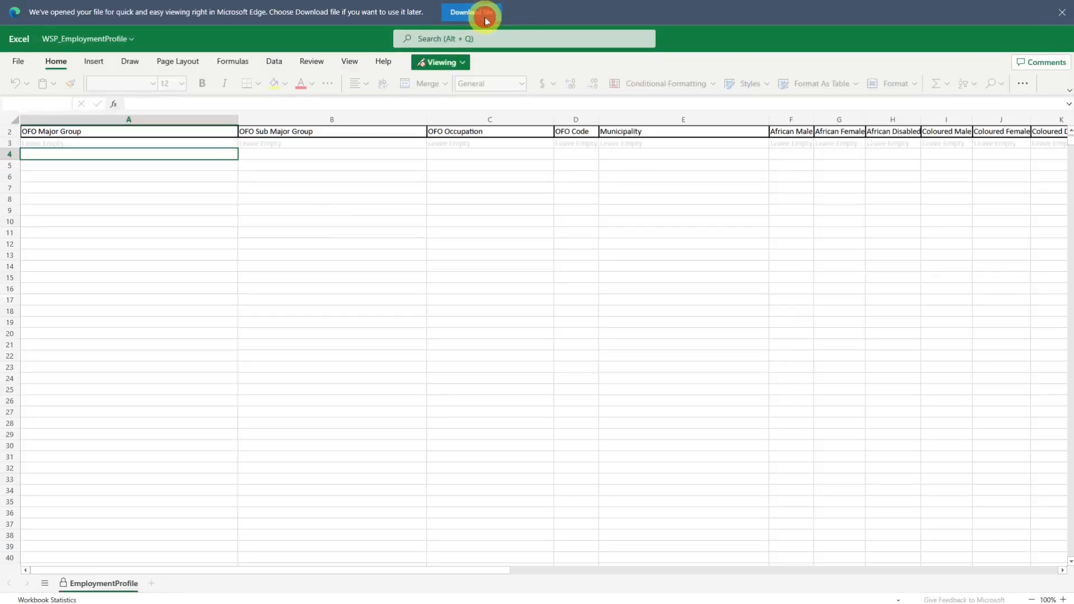
Download the WSP_EmploymentProfile workbook and open it in desktop Excel.
left_click(471, 12)
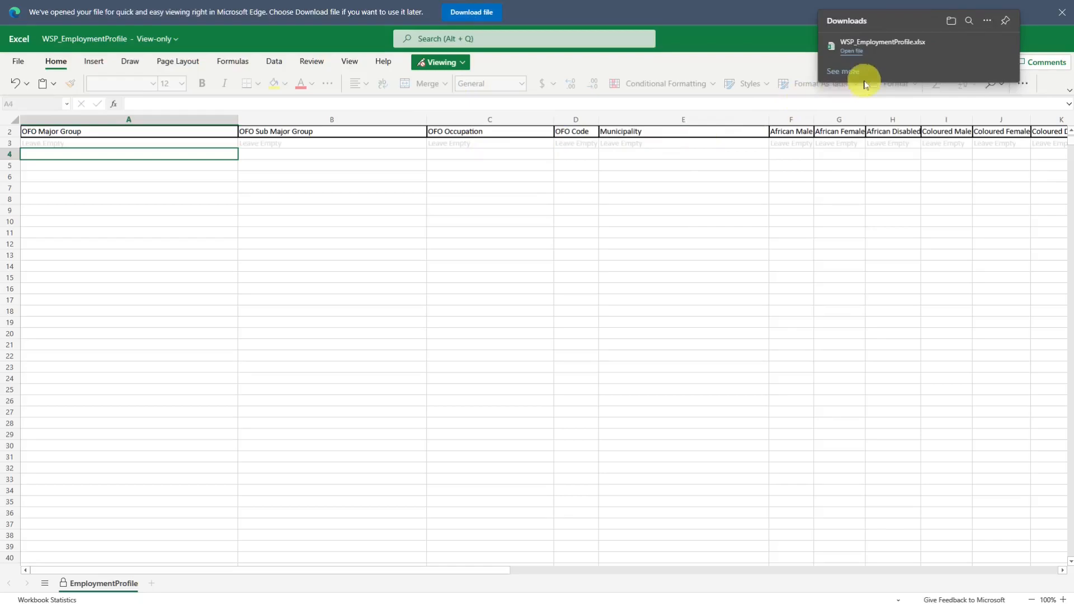
left_click(850, 51)
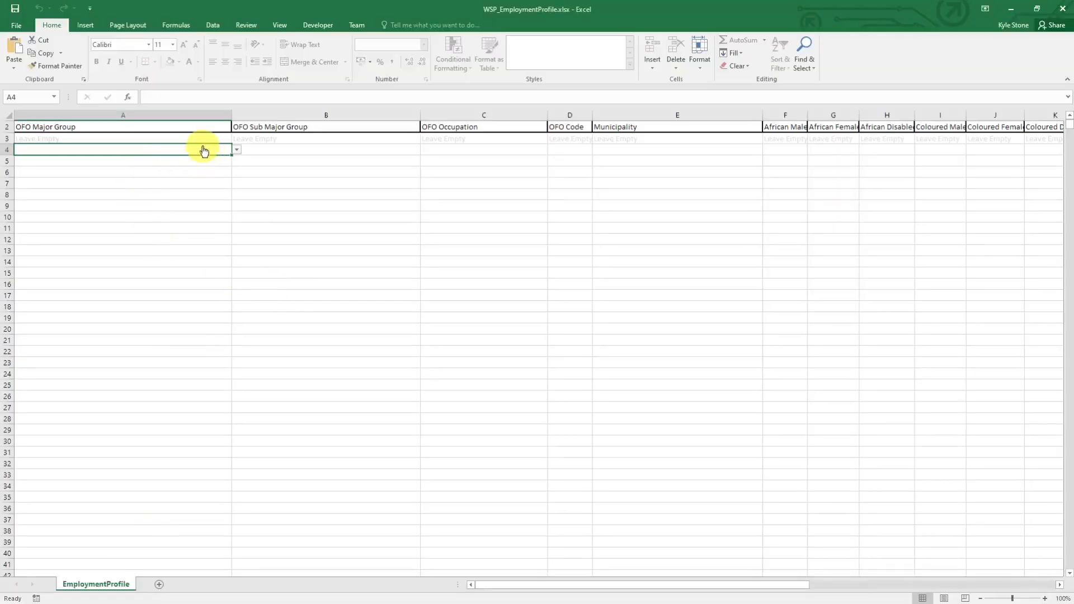
Set row 4 to Personal Care Workers occupation 531105 in 0002 Clydesdale, Pretoria City of Tshwane.
left_click(236, 149)
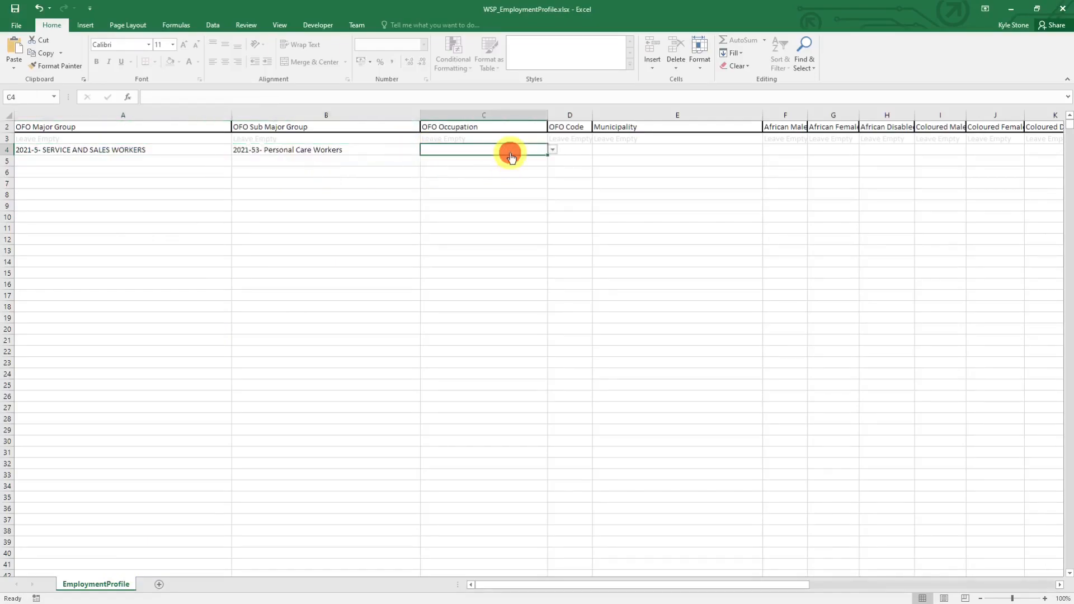
left_click(551, 150)
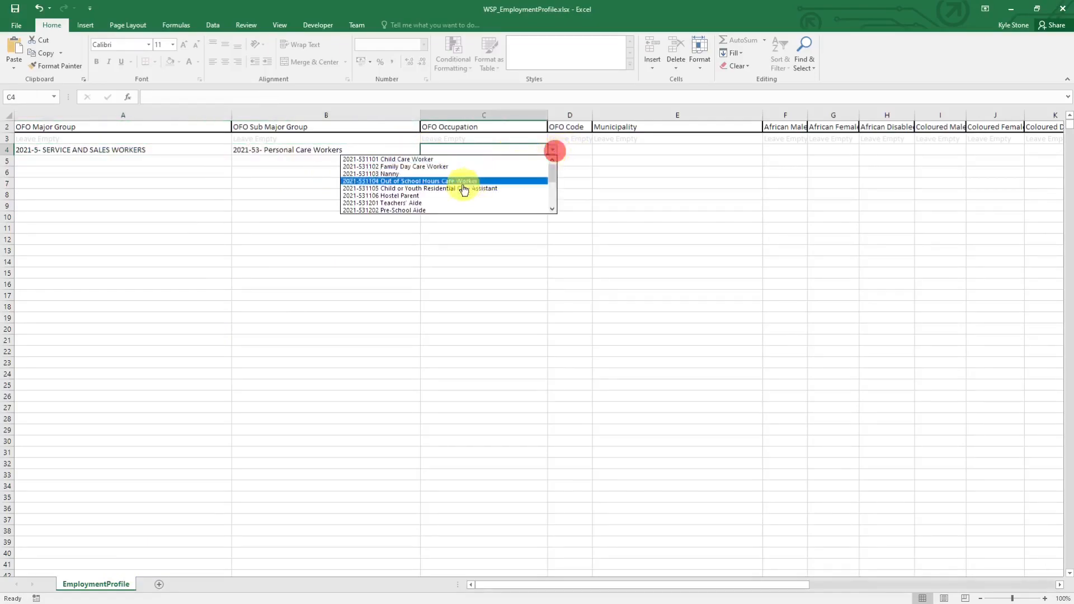
left_click(414, 188)
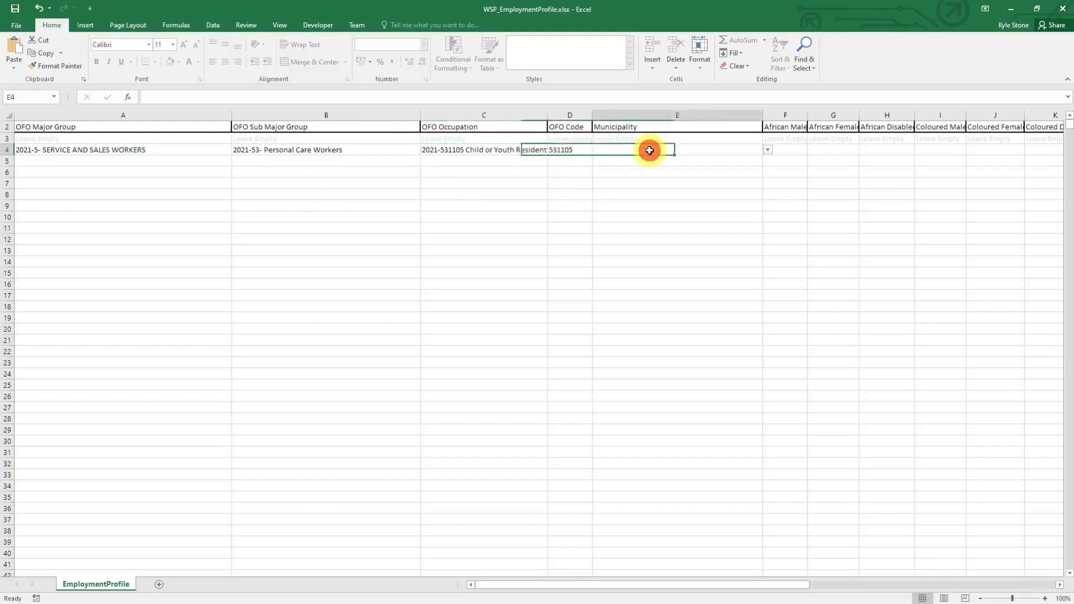
type("0002 Clydesdale,Pretoria City of Tshwane")
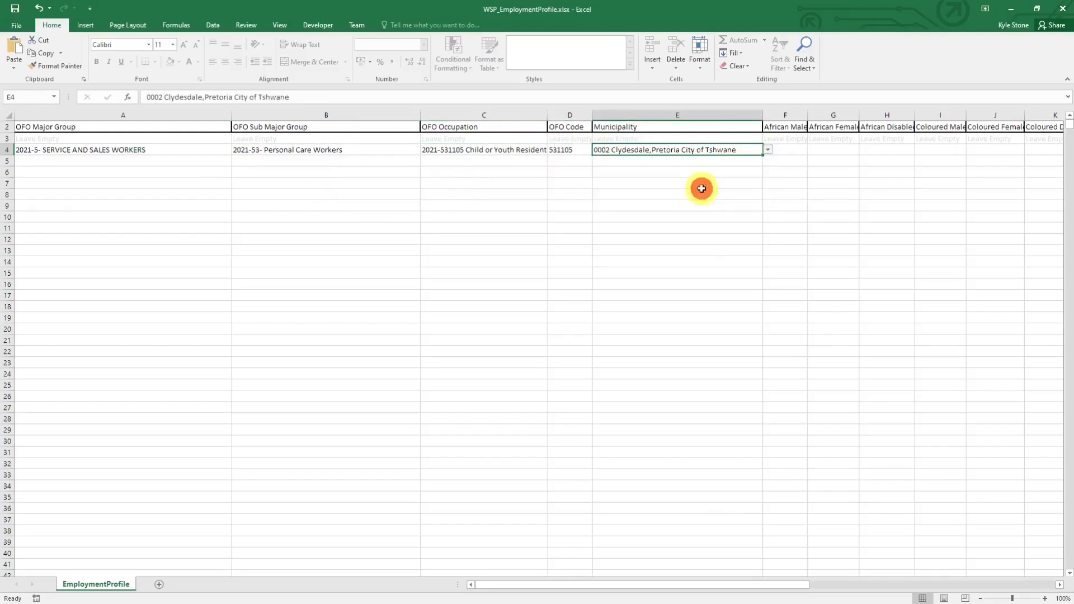
left_click(784, 149)
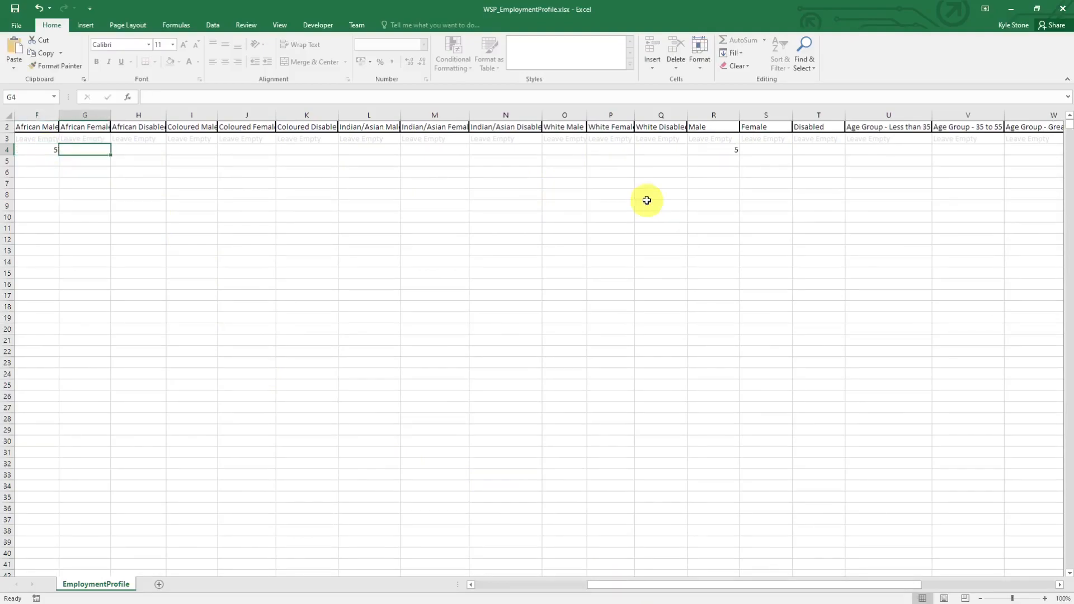
Enter row 4's demographic counts 5, 5, 4, 2, 1, 4 and close the workbook.
type("5")
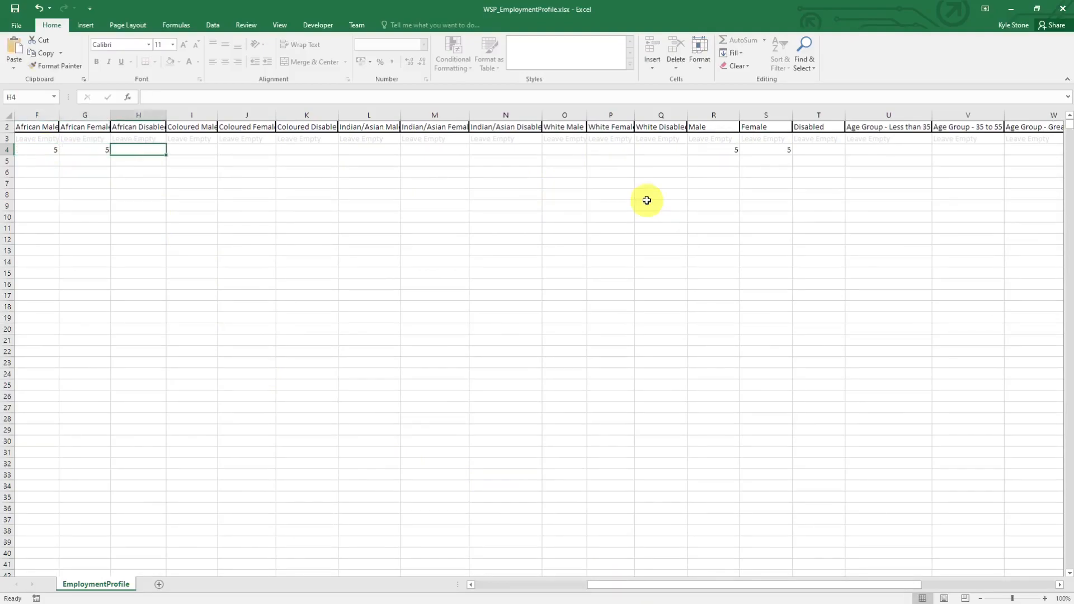
type("5")
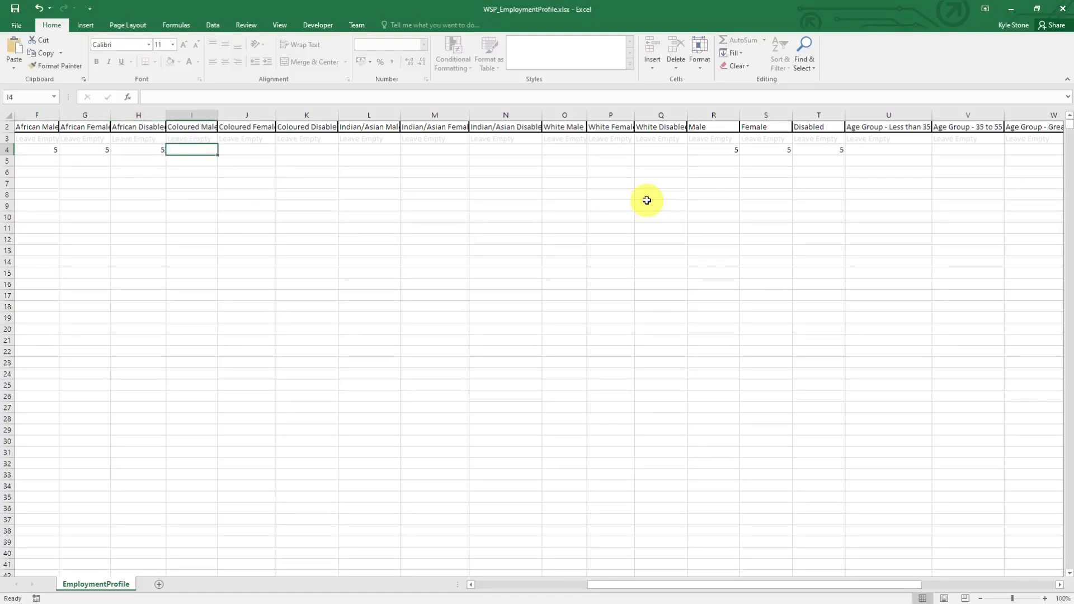
type("4")
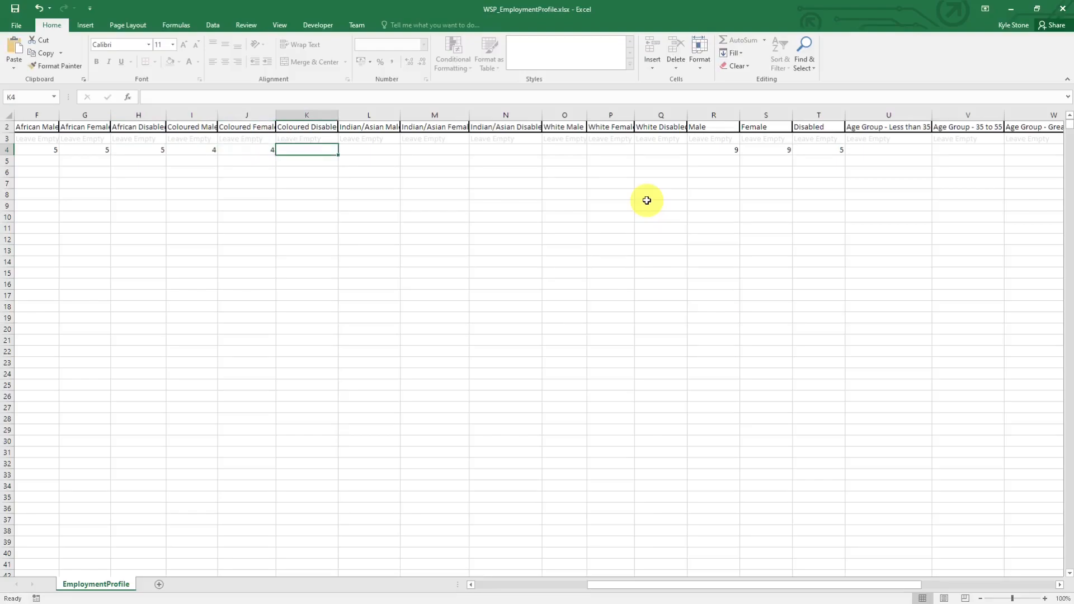
type("2")
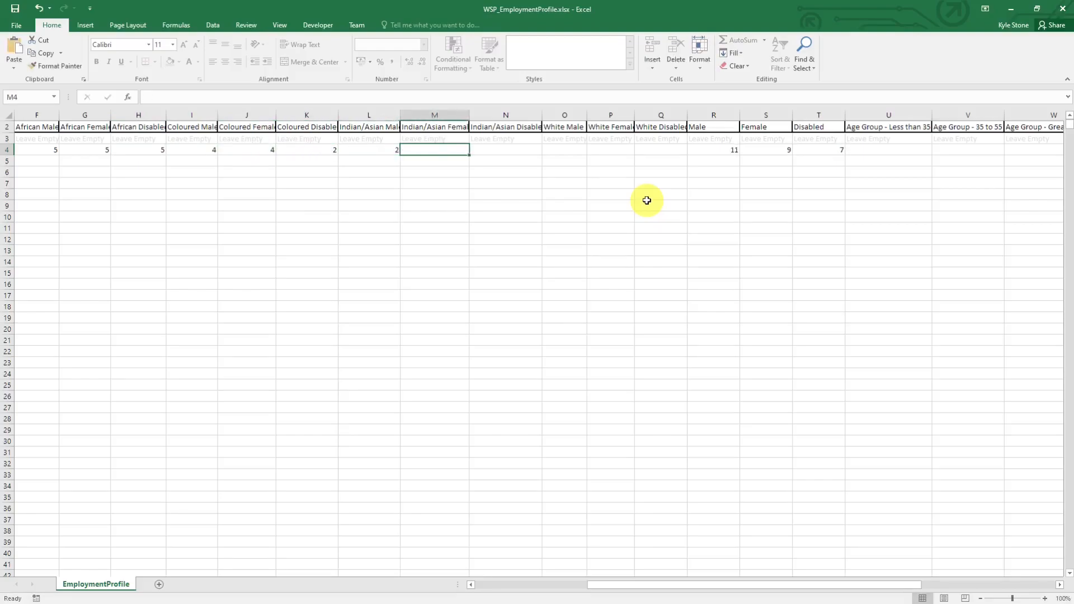
type("1")
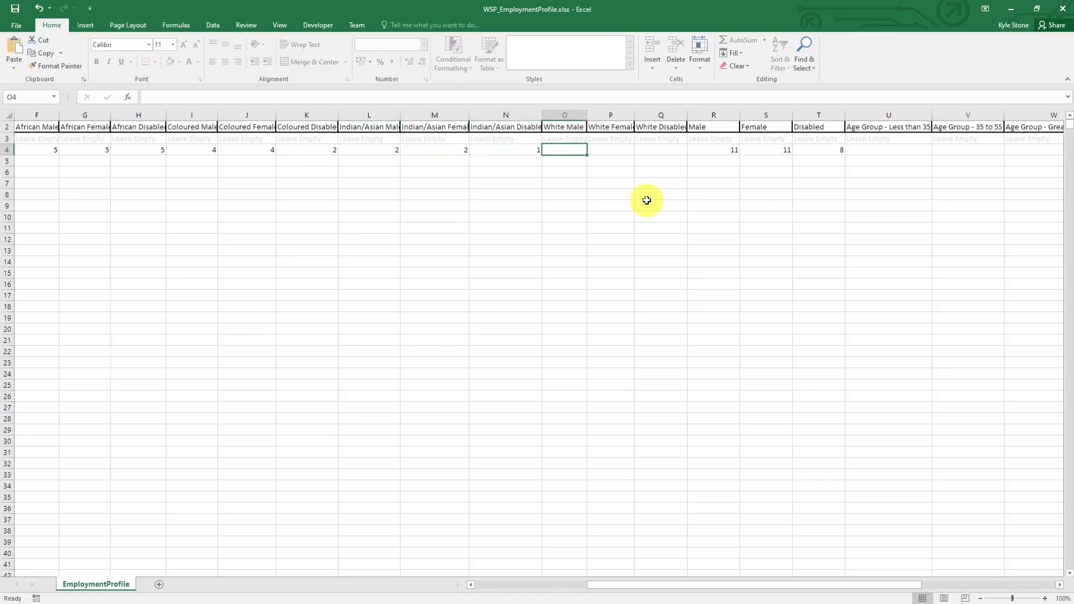
type("4")
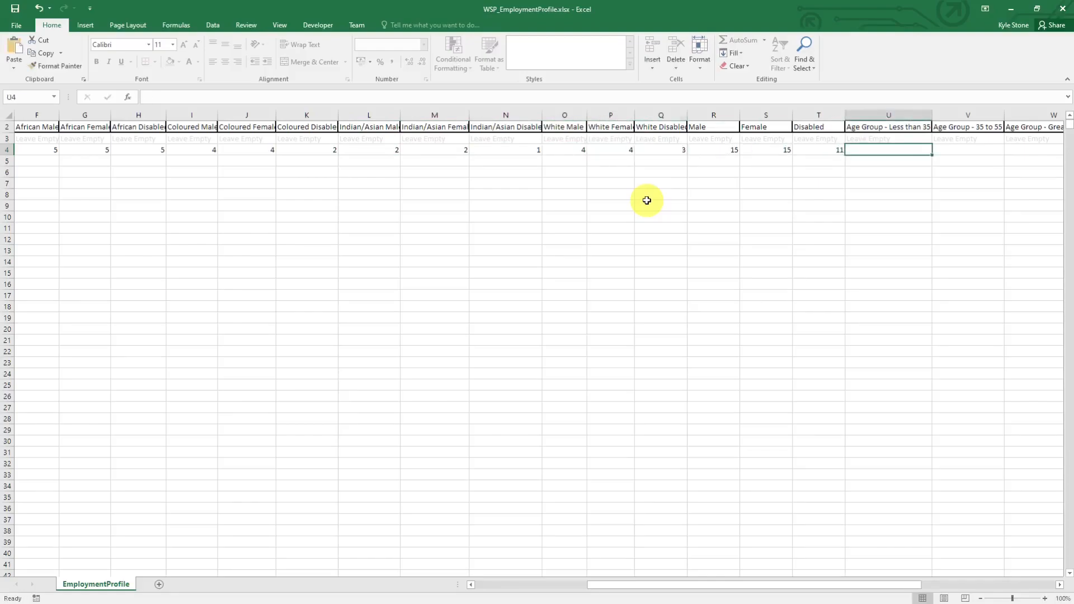
left_click(660, 149)
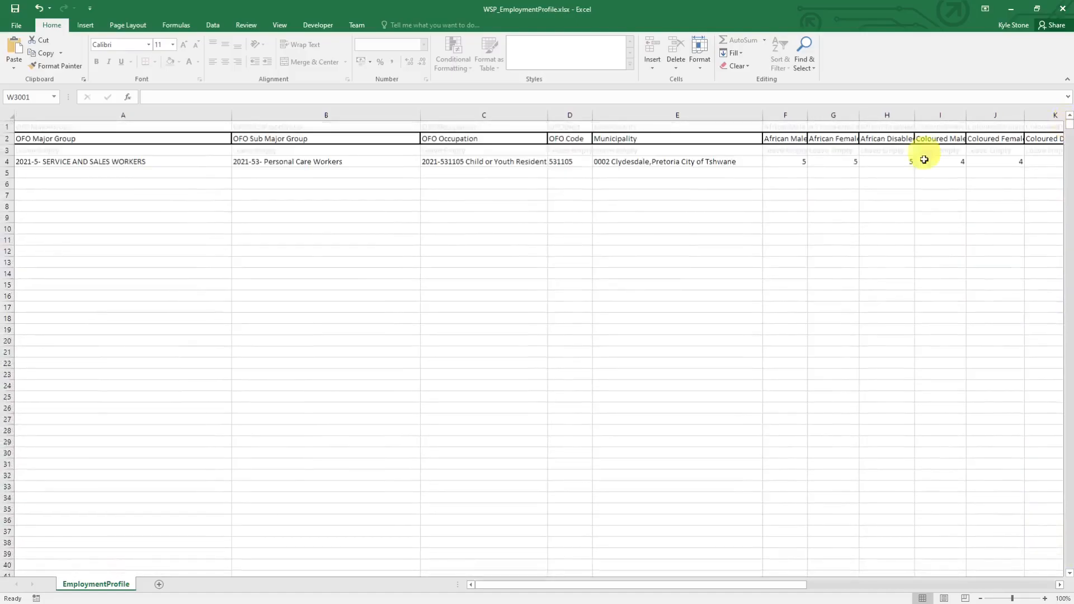
left_click(325, 183)
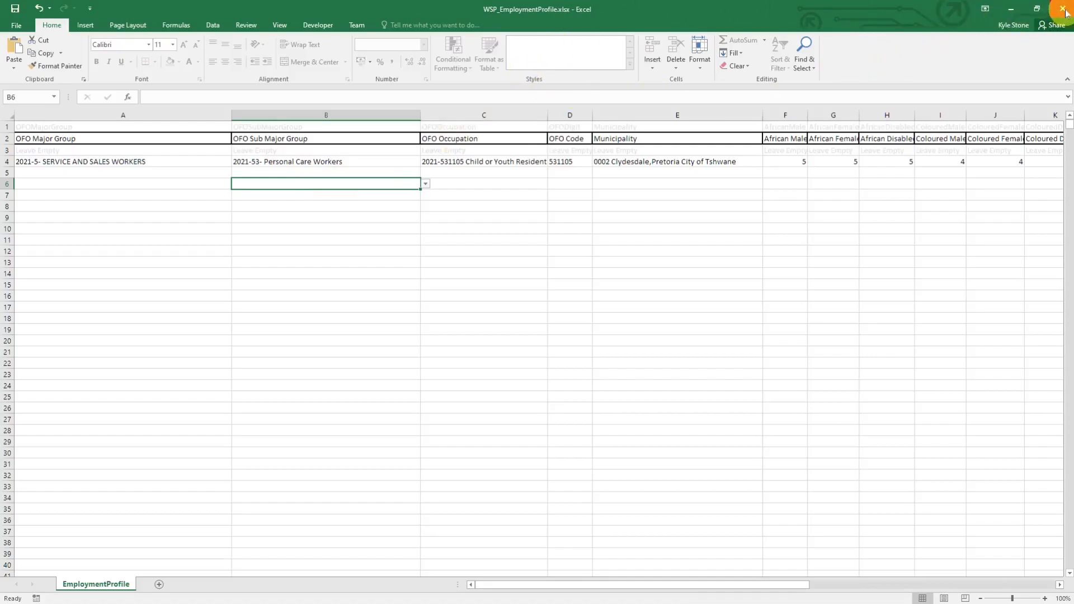
left_click(1067, 10)
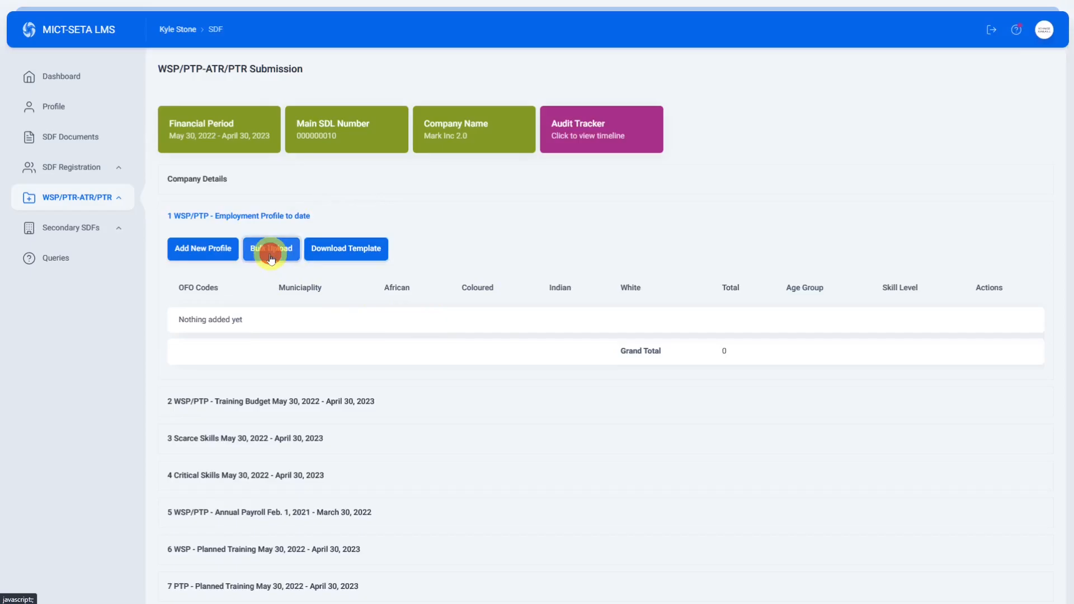
Bulk-upload WSP_EmploymentProfile.xlsx, which is rejected over row 4's mismatched age group totals.
left_click(270, 248)
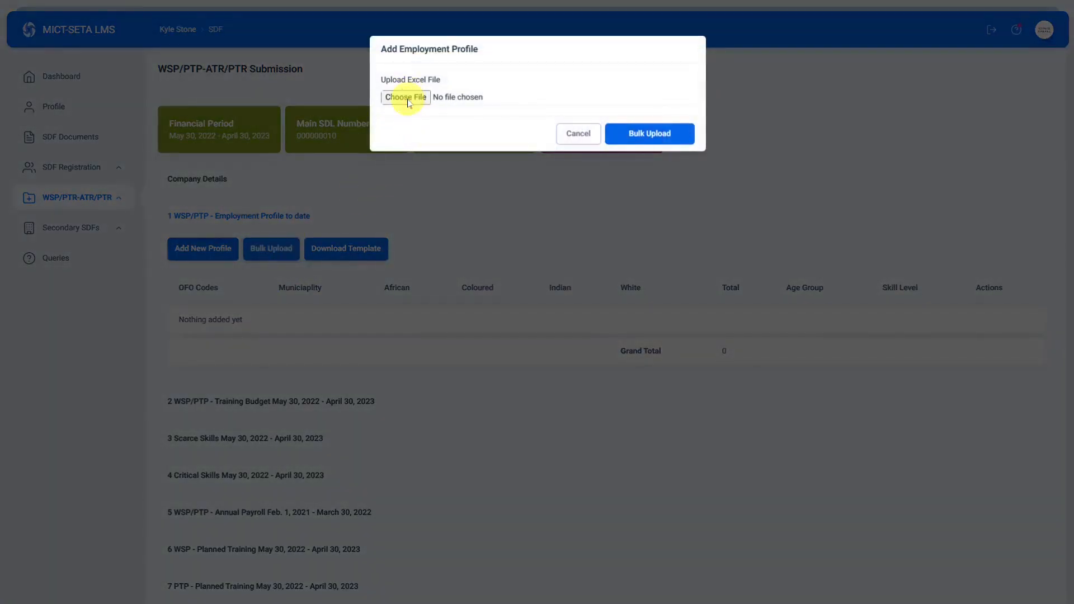
left_click(405, 96)
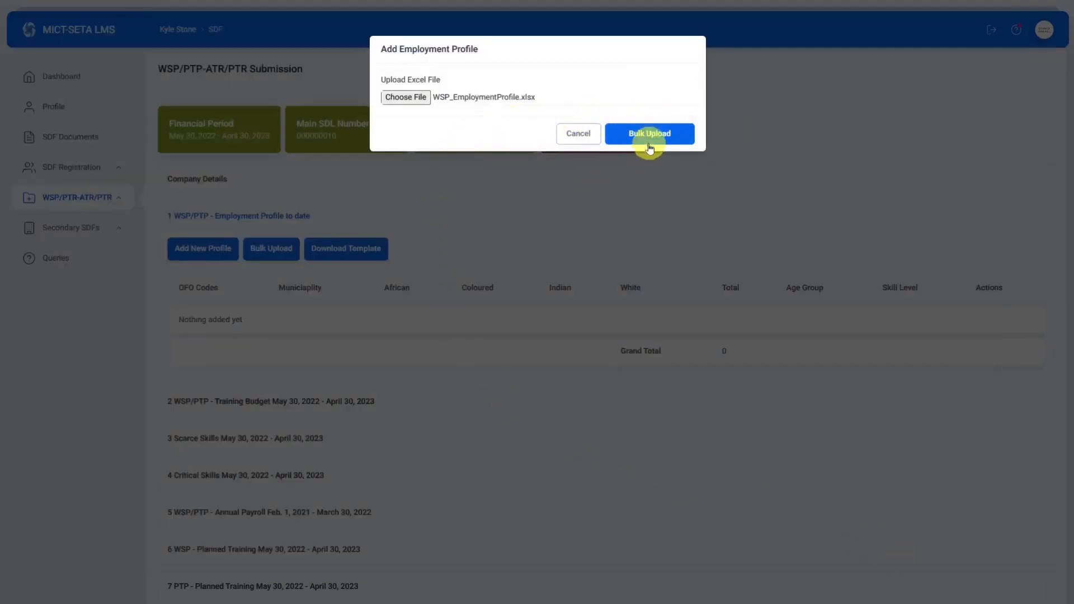
left_click(648, 133)
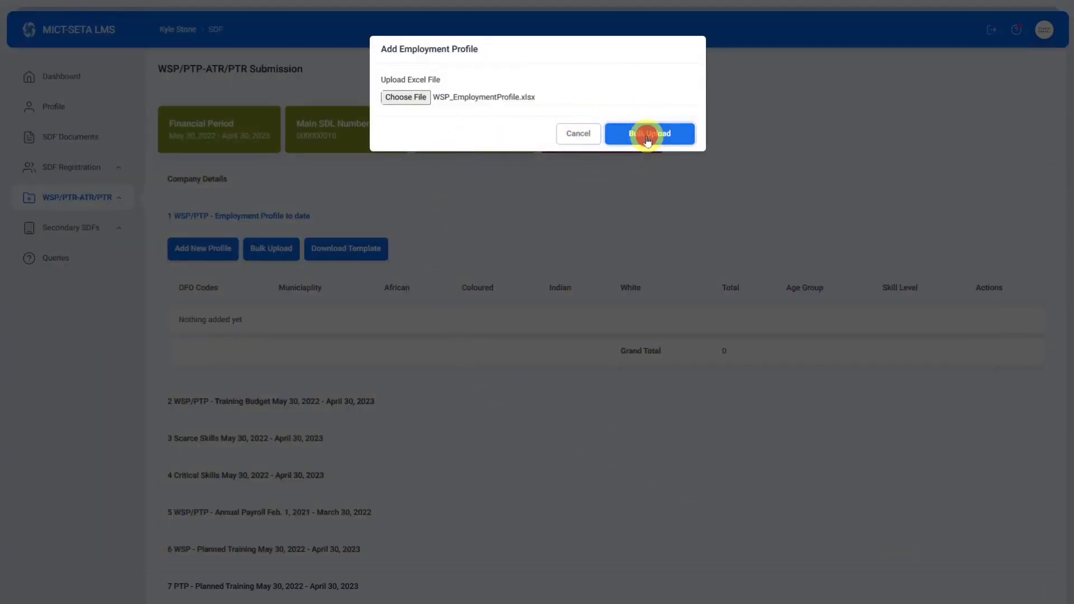
left_click(649, 133)
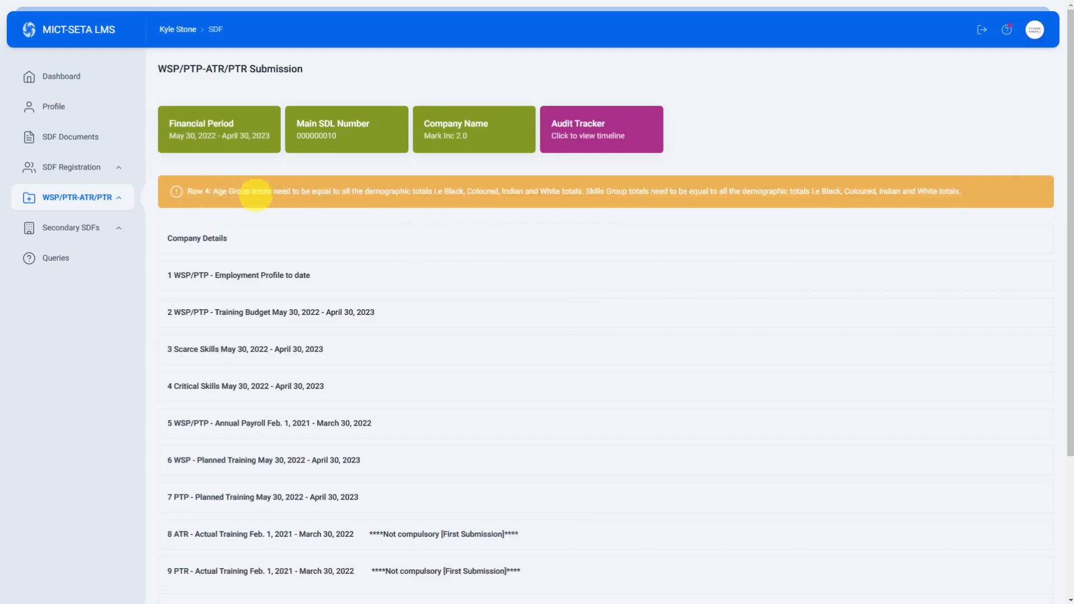
mouse_move(352, 191)
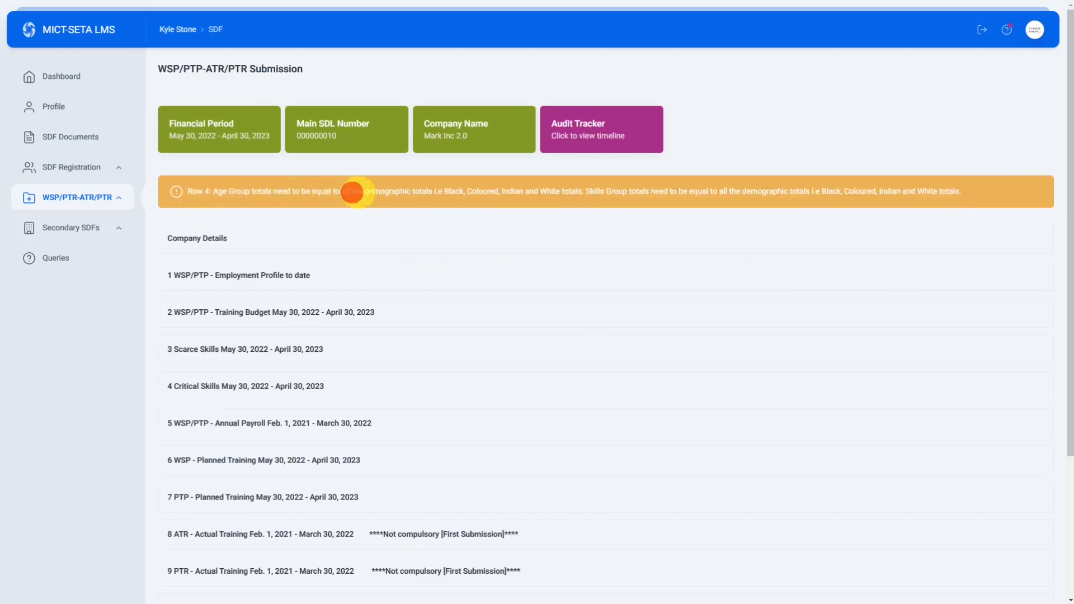
left_click_drag(353, 192, 448, 192)
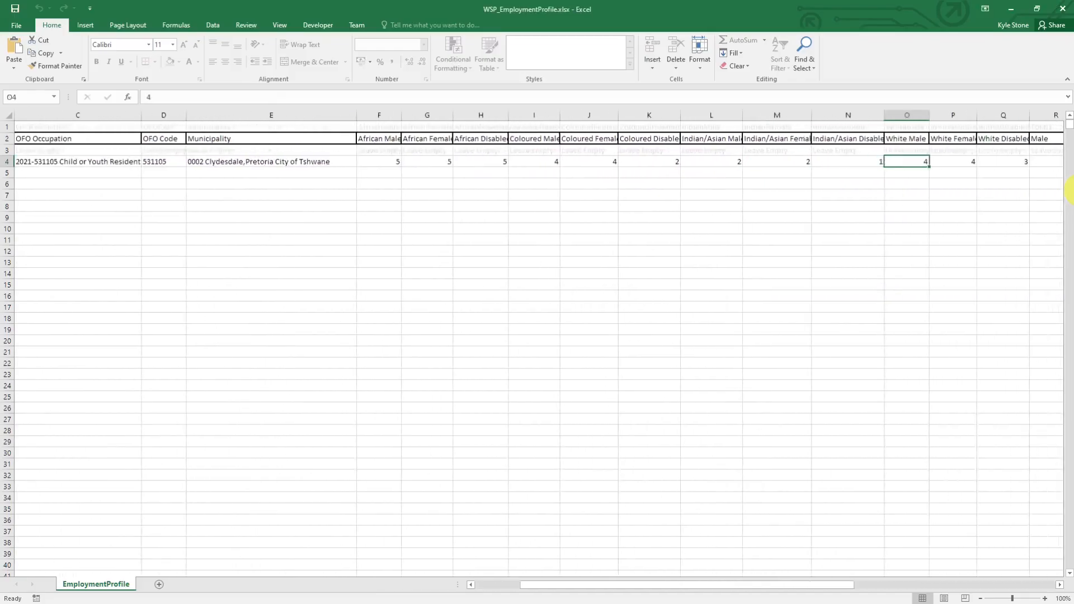
Fill row 4's age group counts 15, 10, 5 and junior skill level count 20.
scroll("right", 3)
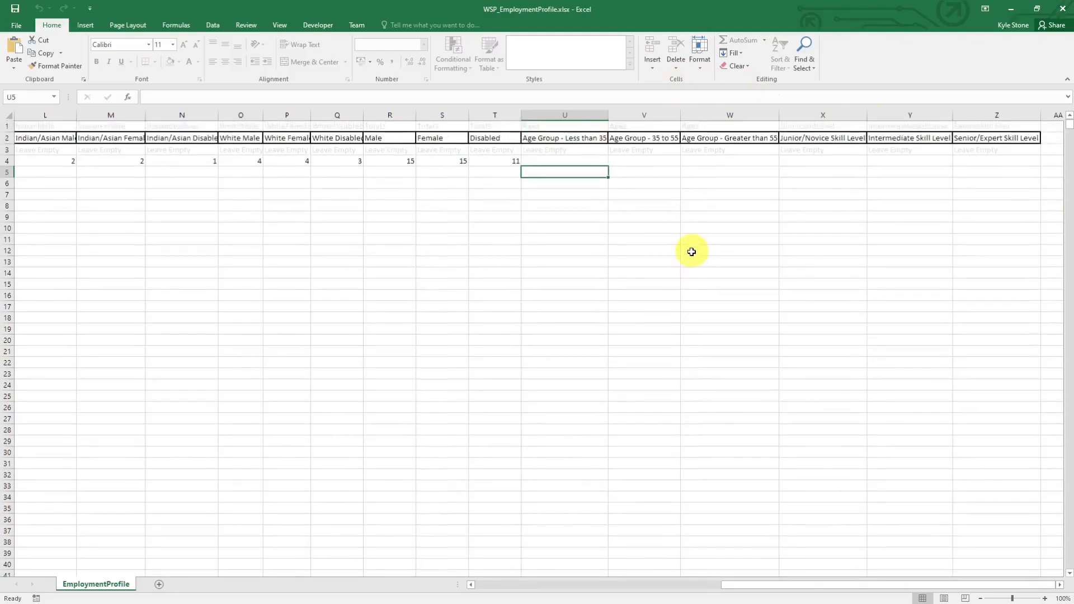
left_click(564, 160)
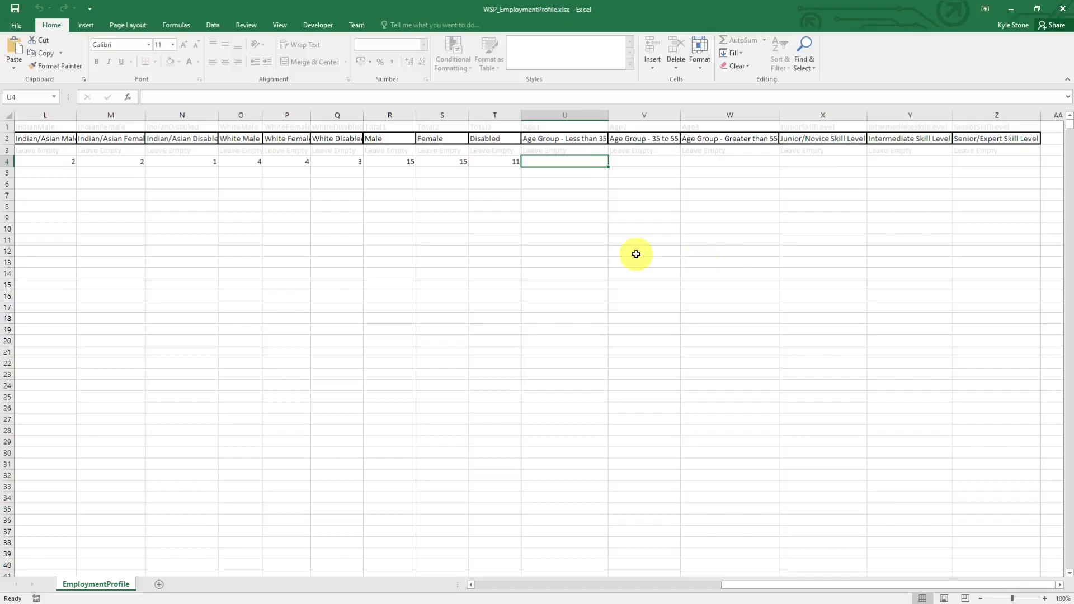
mouse_move(390, 160)
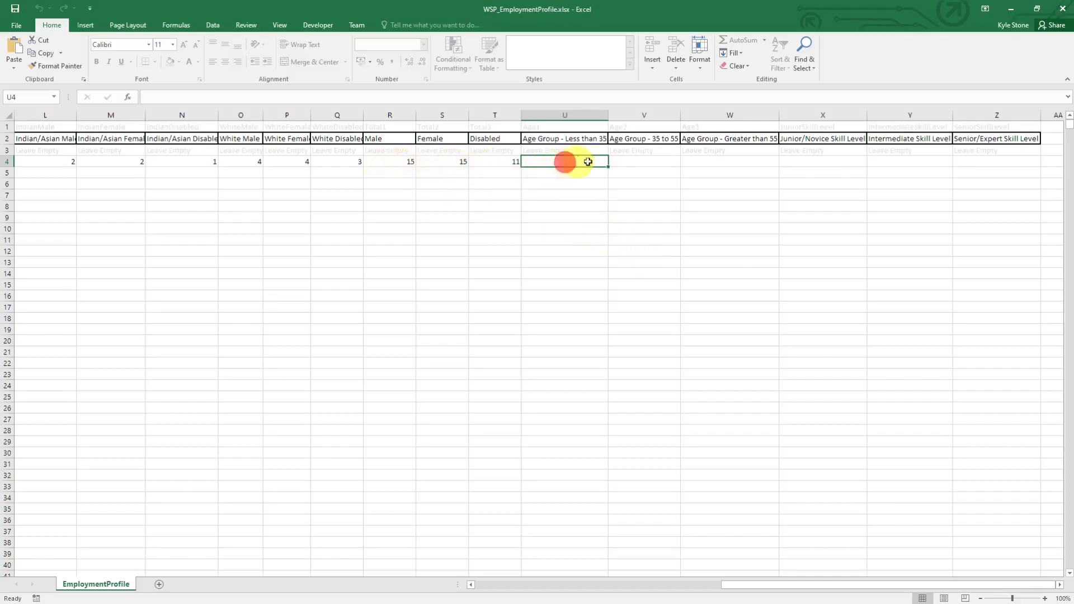
type("15")
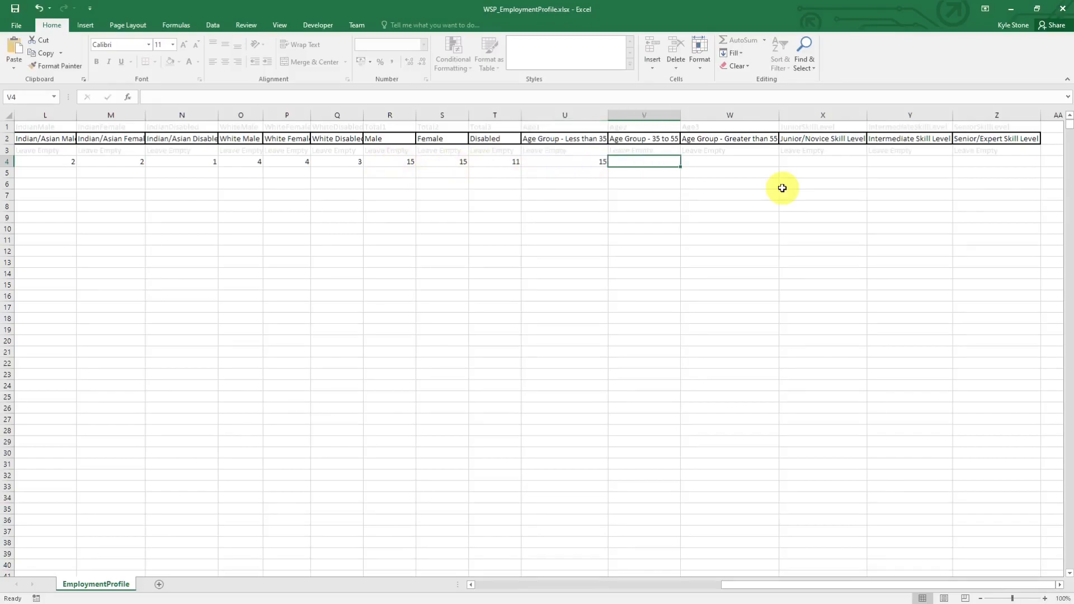
type("10")
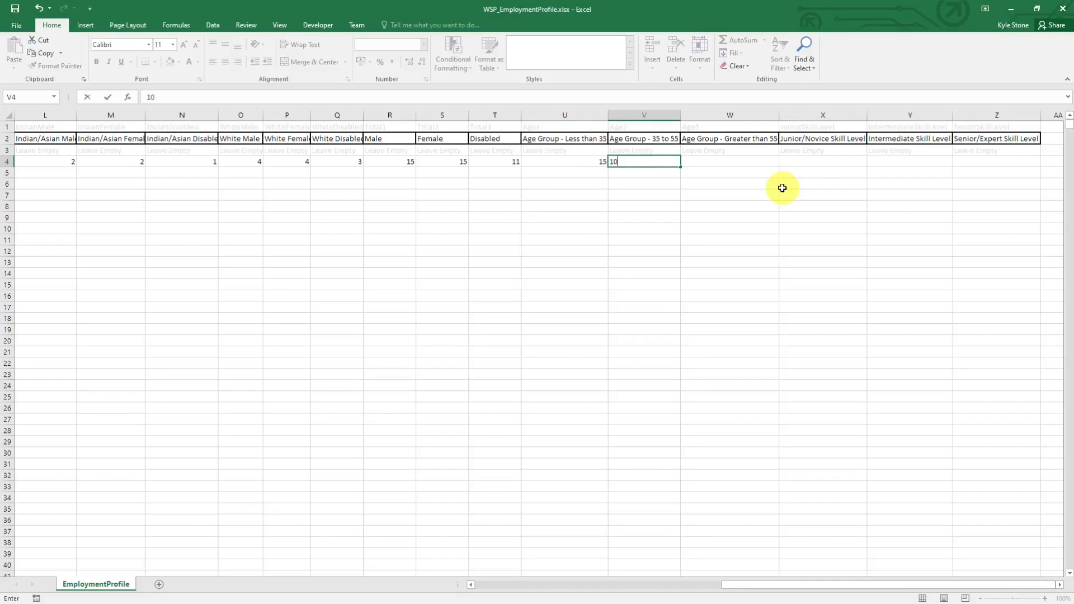
type("5")
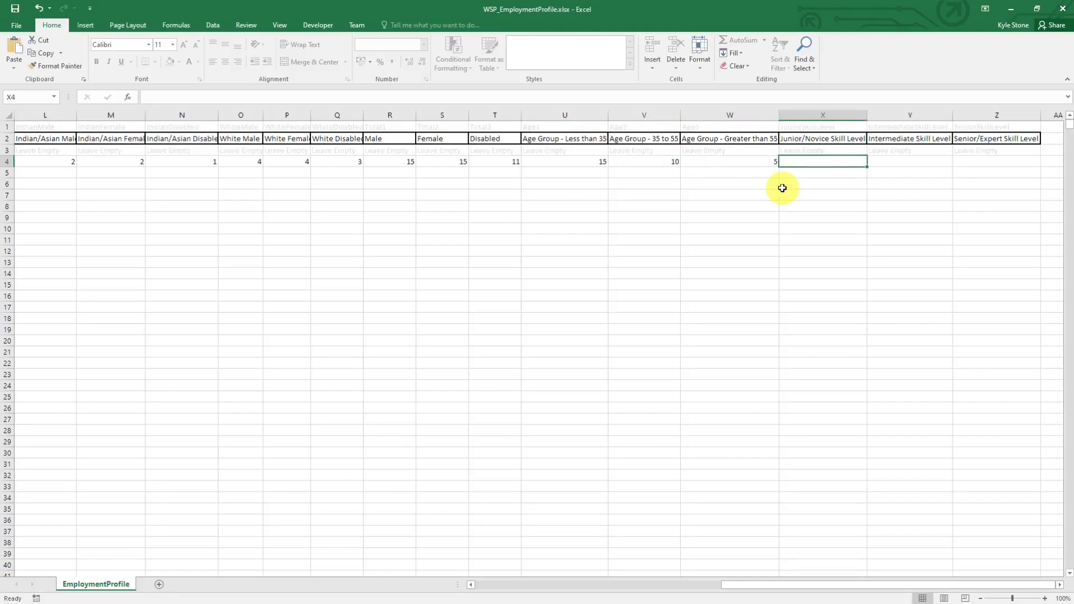
type("20")
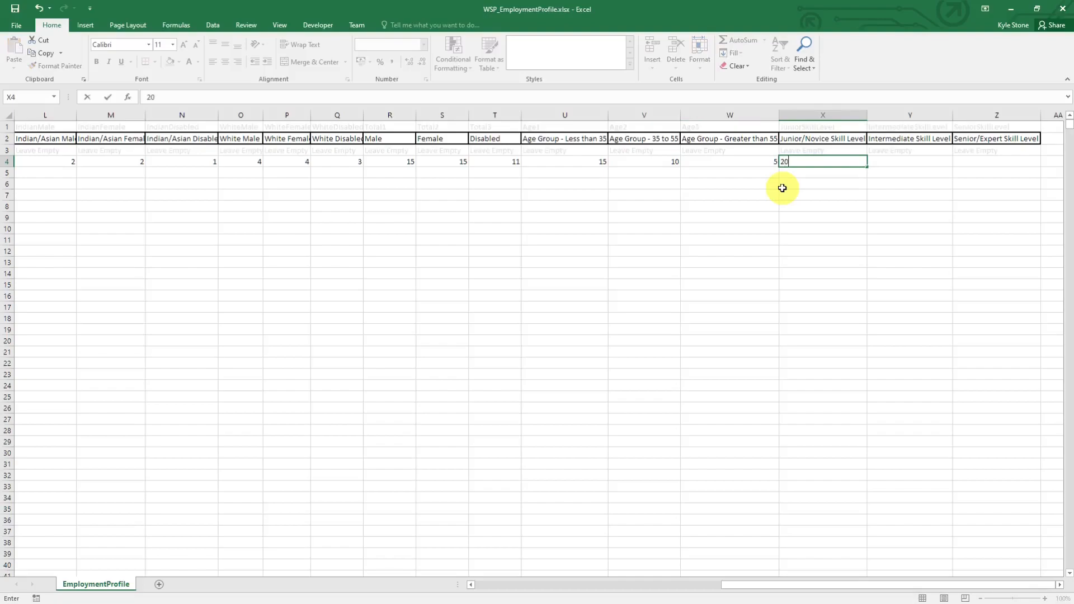
key("Tab")
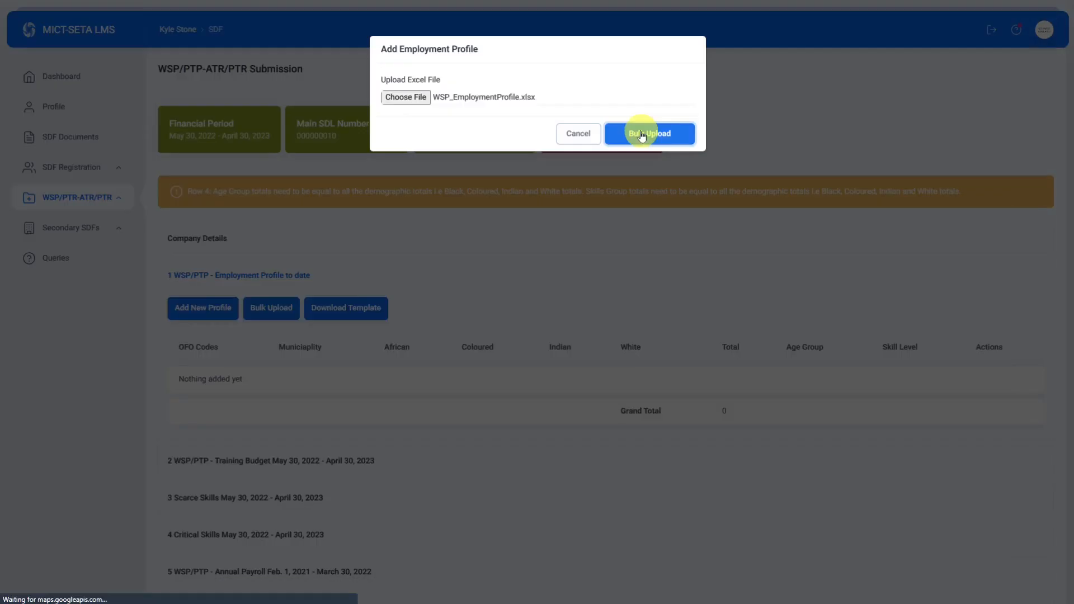
Upload the corrected workbook successfully and expand the employment profile records list.
left_click(648, 133)
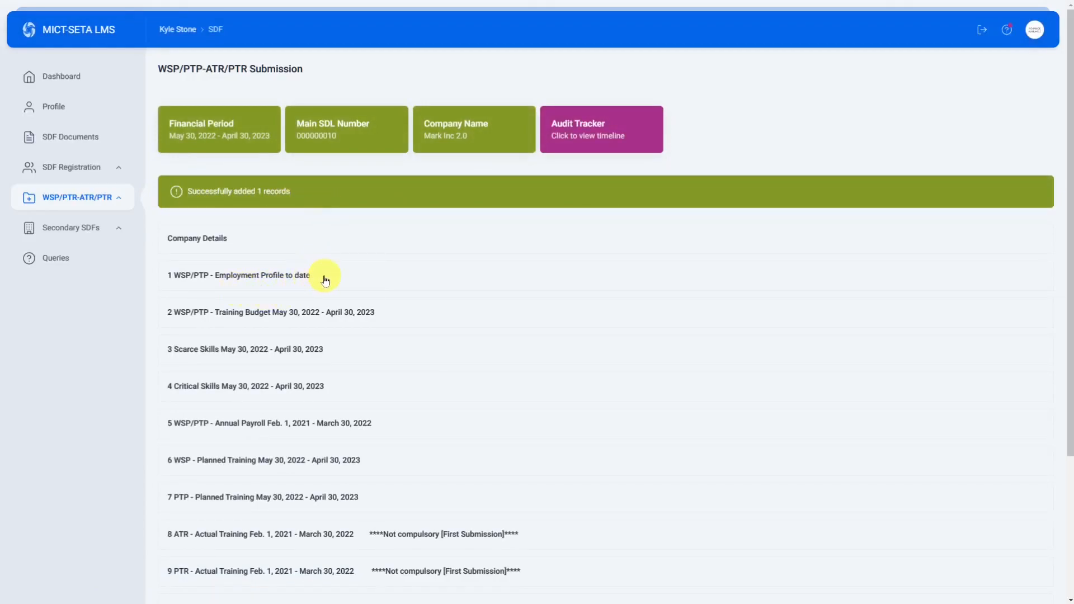
left_click(239, 275)
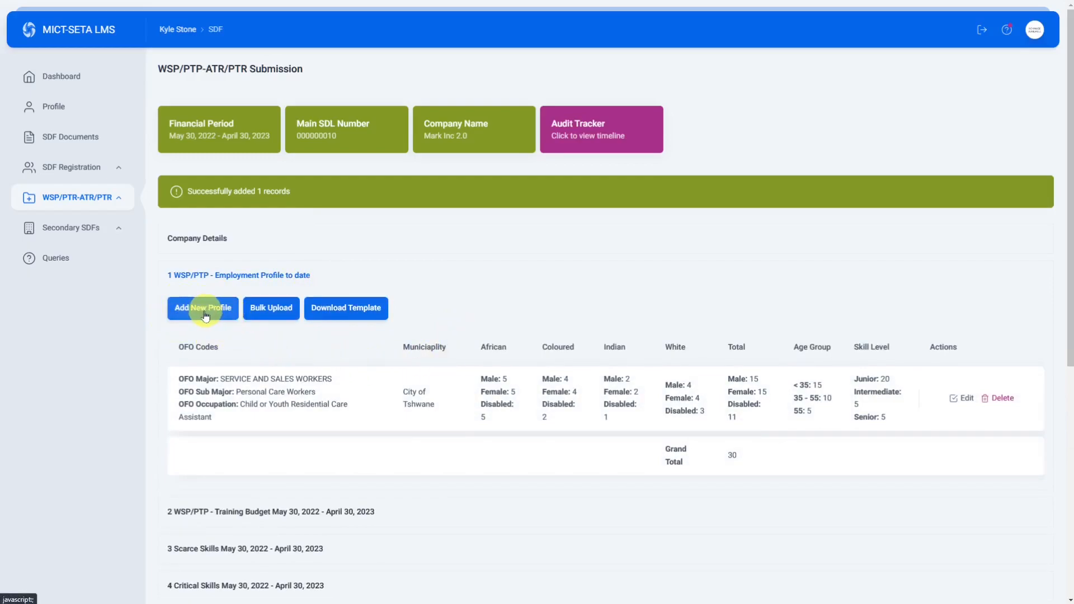
left_click(203, 308)
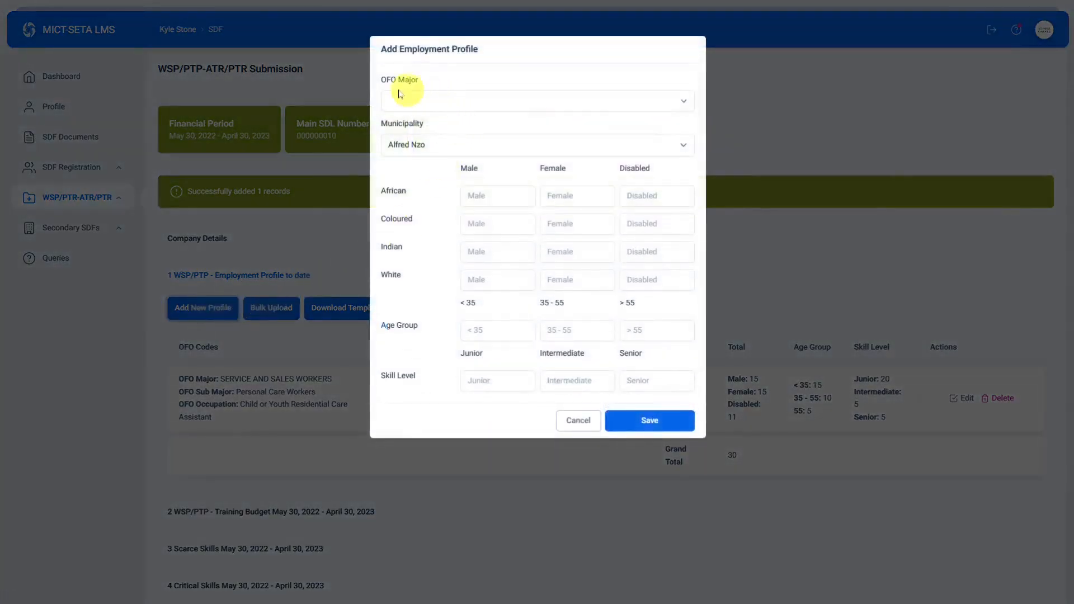
left_click(537, 101)
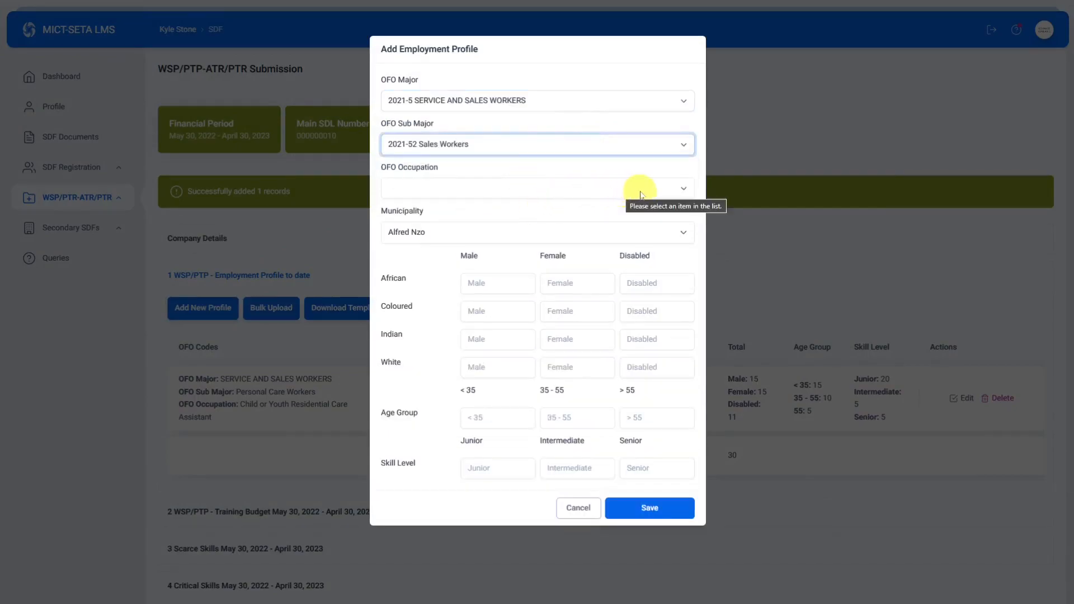
left_click(537, 188)
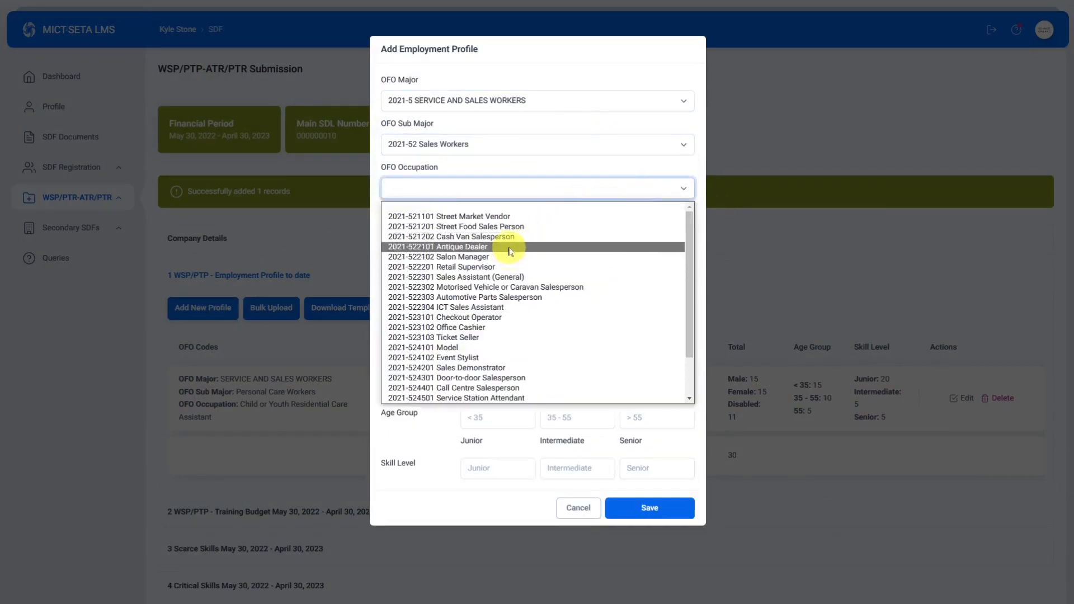
left_click(437, 246)
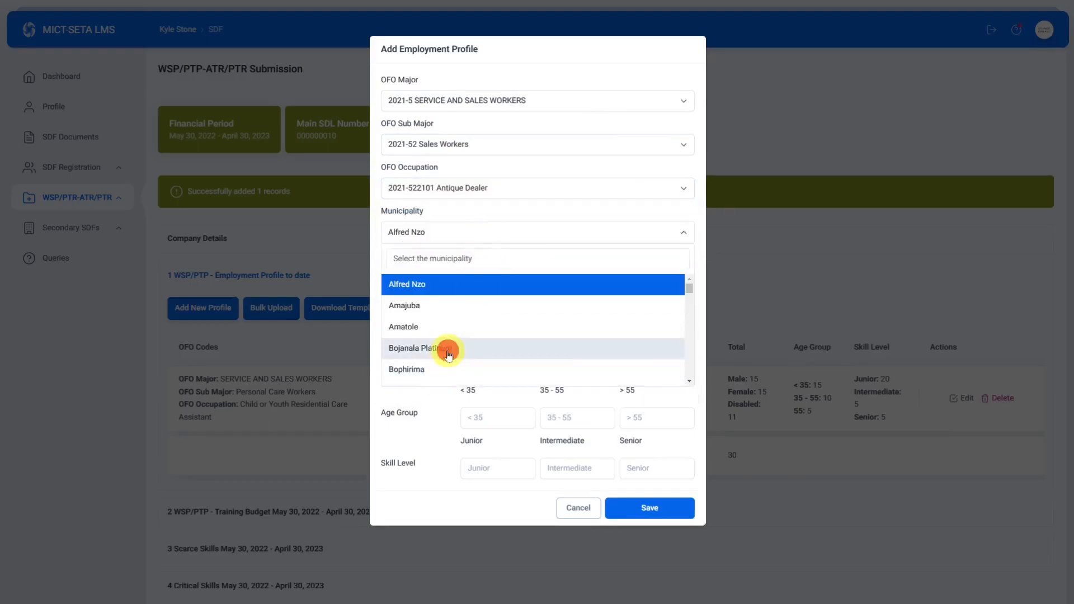
left_click(425, 348)
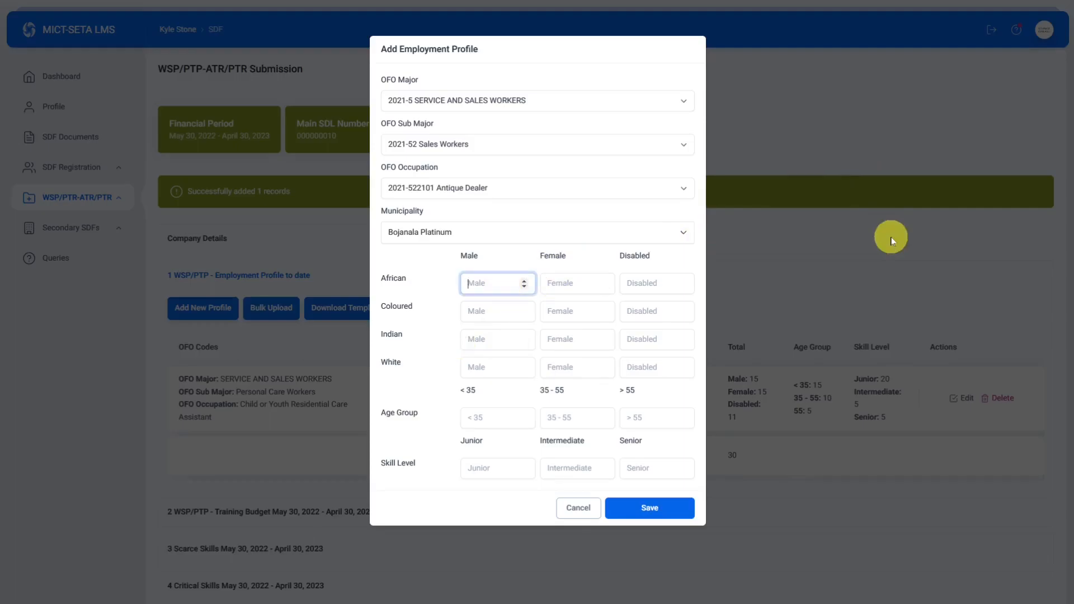
Enter the Antique Dealer counts 10, 2, 0, 20, 24, 10, 24 and save the profile.
type("10")
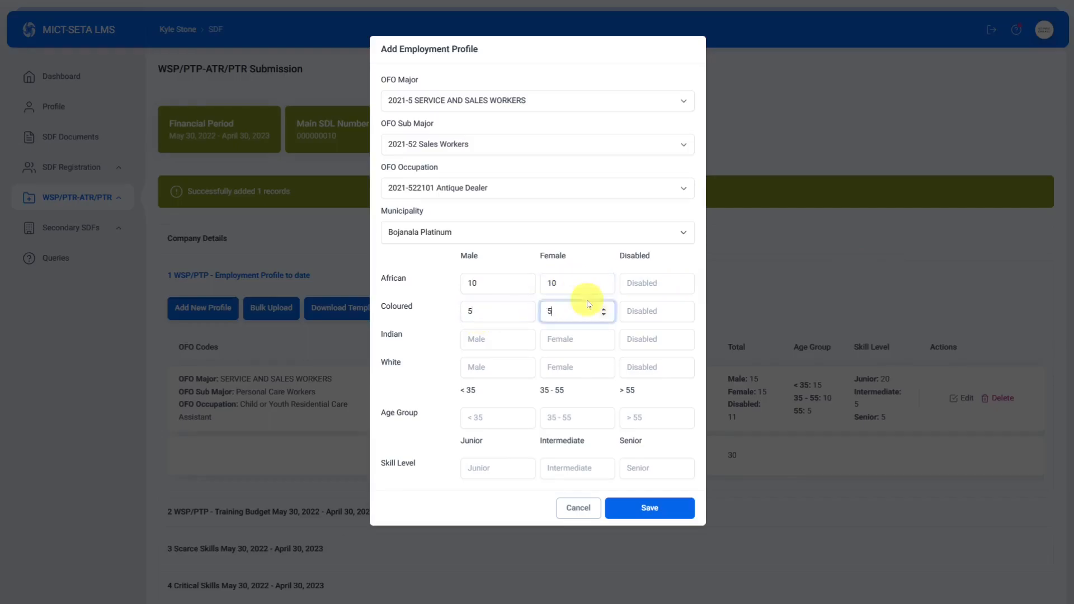
left_click(497, 339)
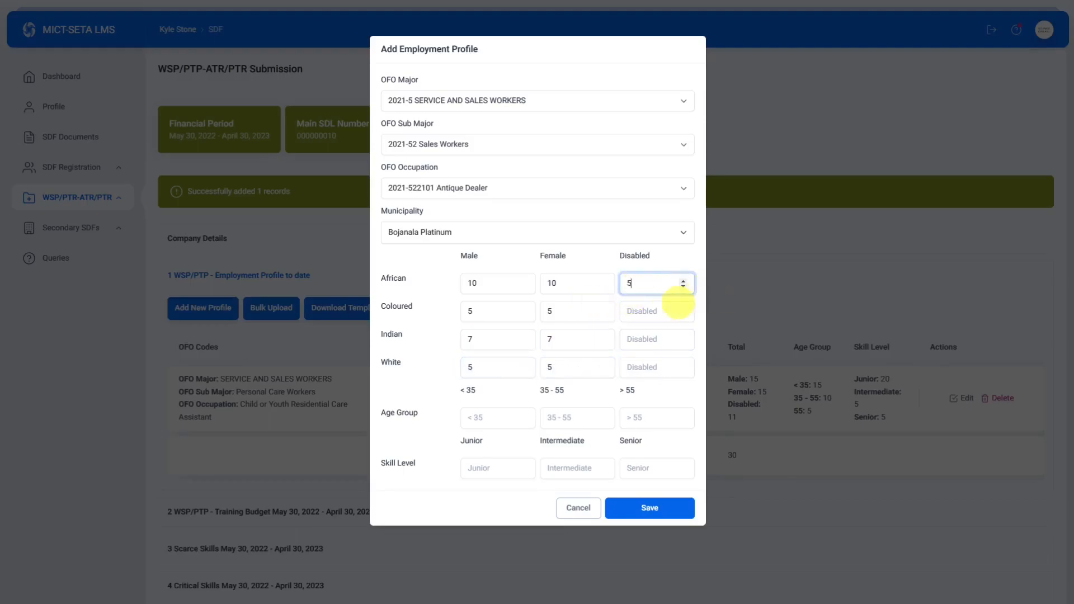
type("2")
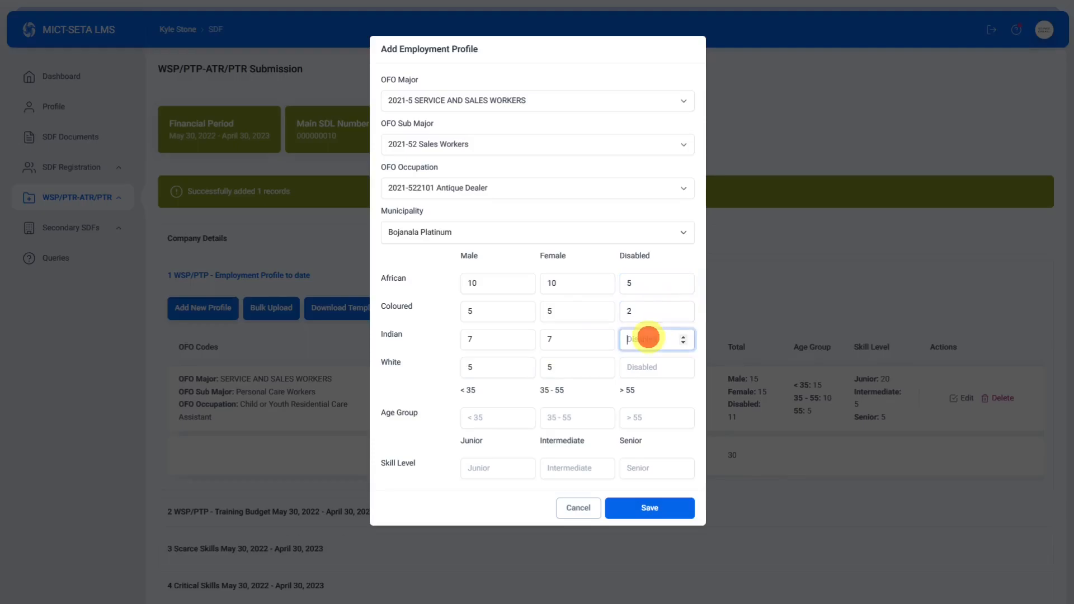
type("0")
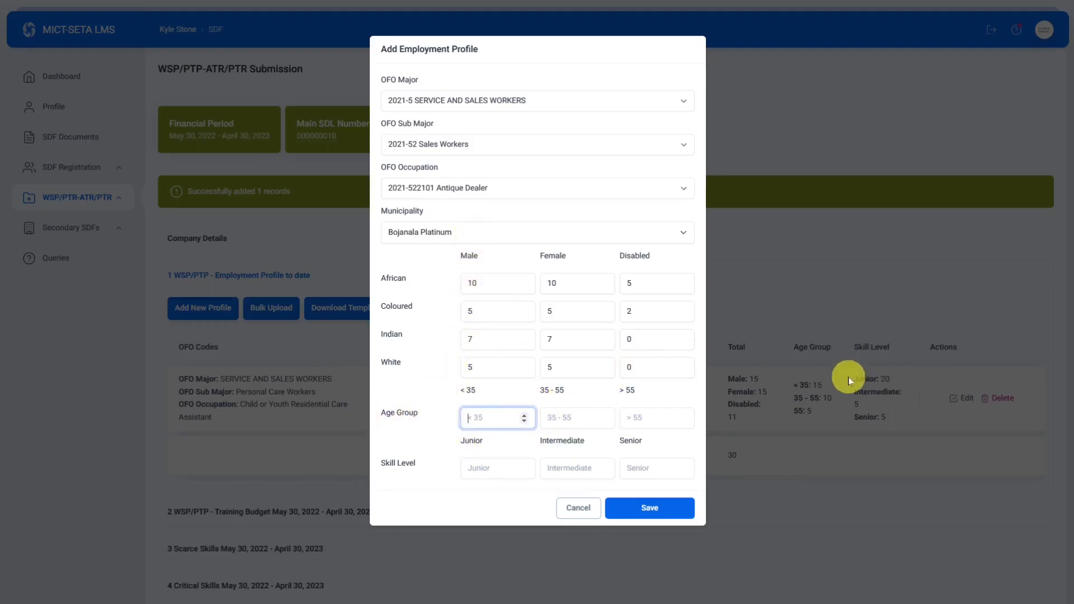
type("20")
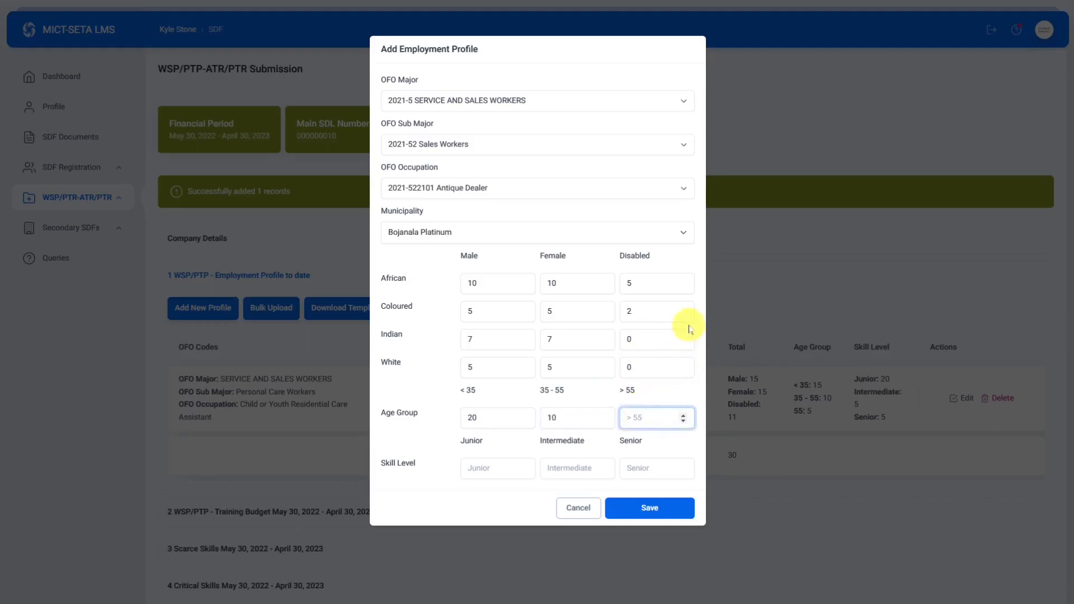
mouse_move(689, 339)
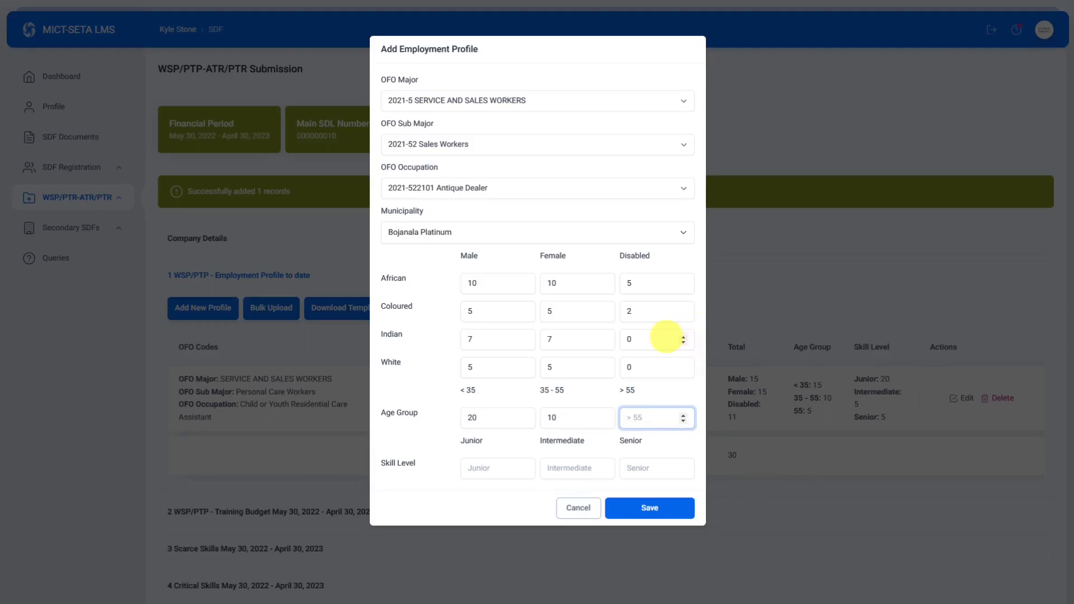
type("24")
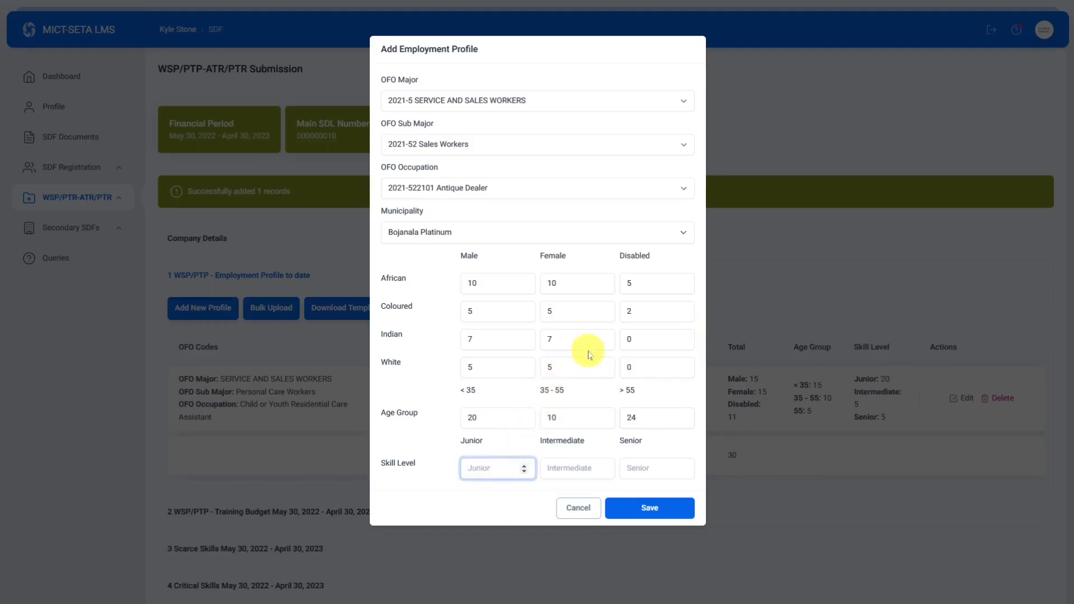
type("10")
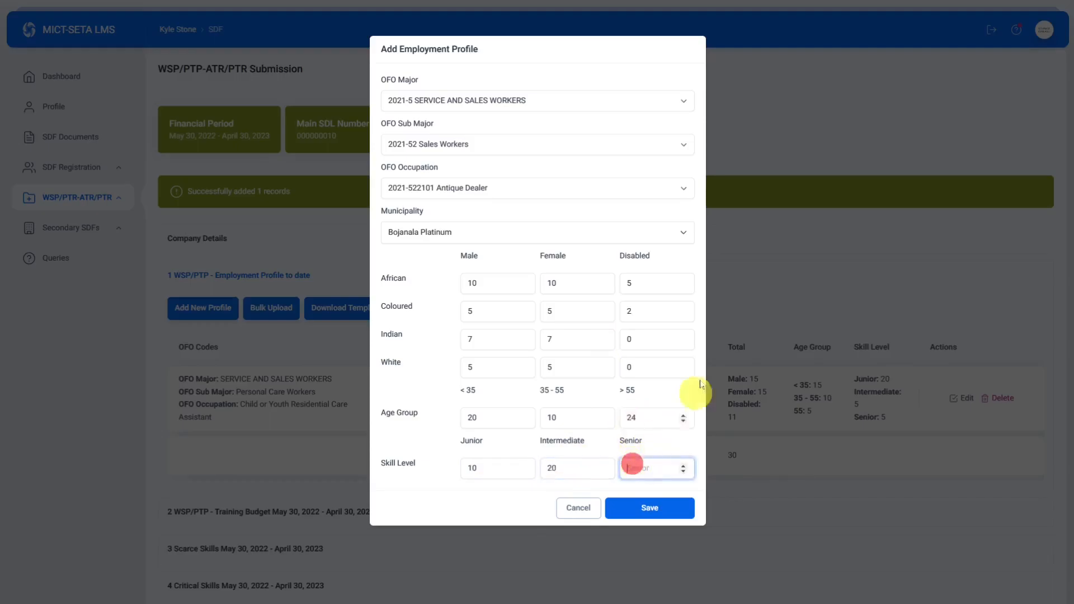
type("24")
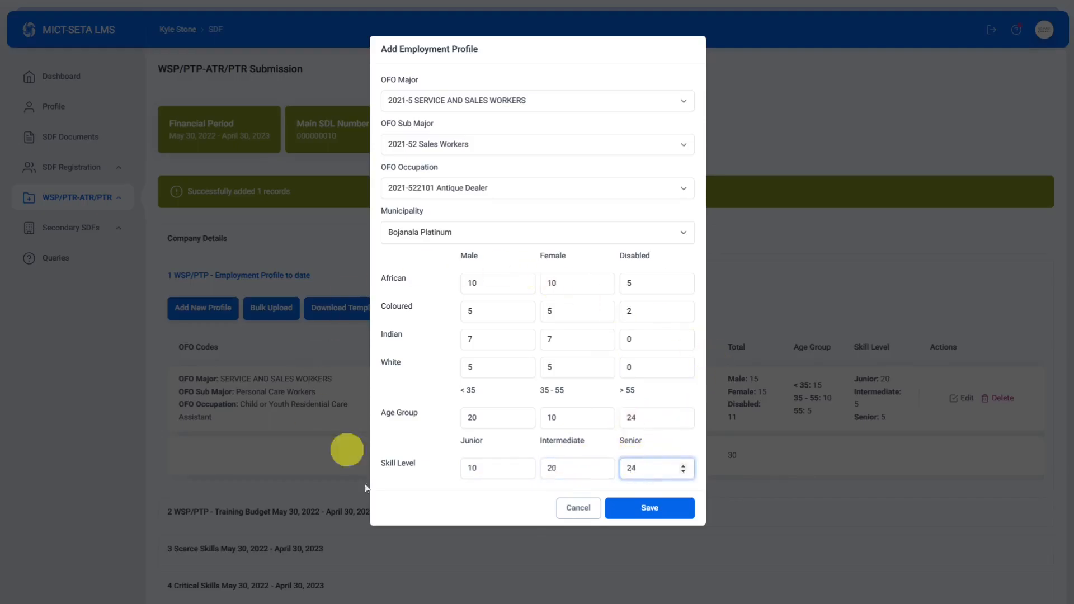
left_click(648, 508)
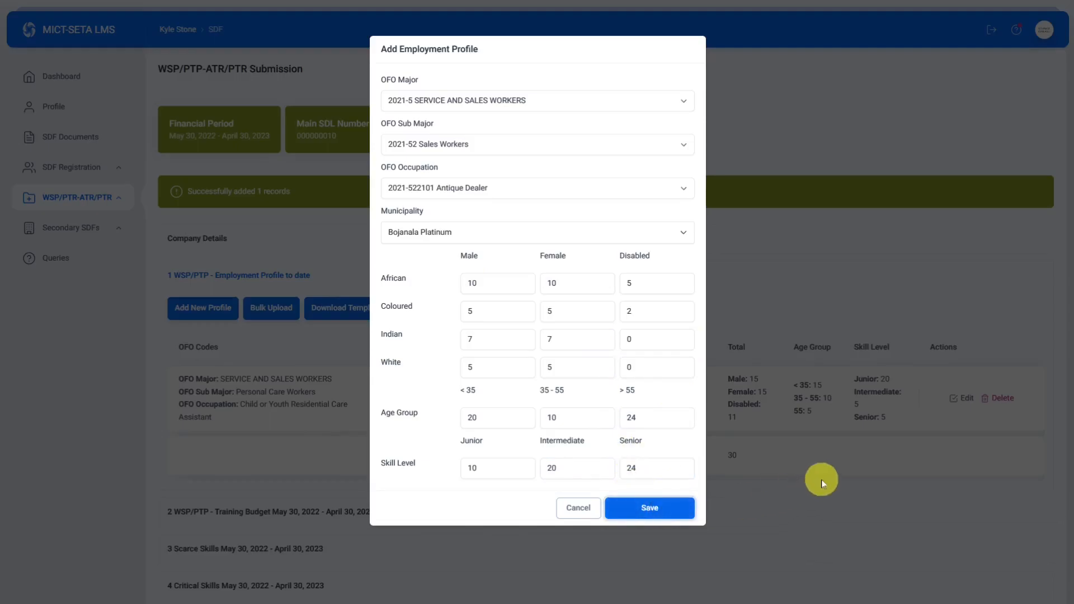
left_click(648, 508)
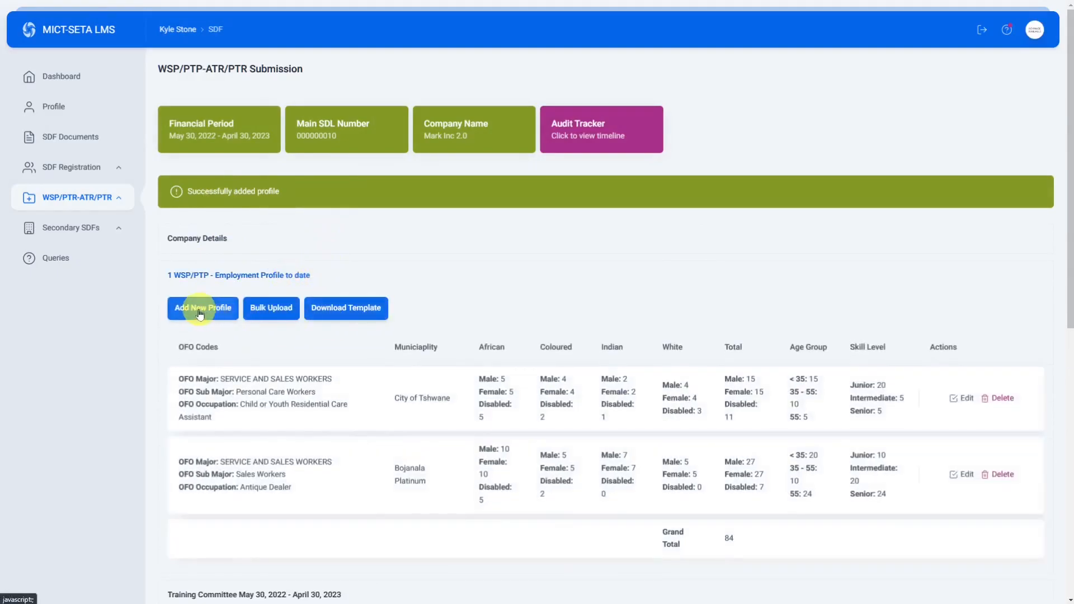
Start a third profile with counts 10, 1, 10, 5 and try to save it, getting a totals-mismatch error.
left_click(203, 307)
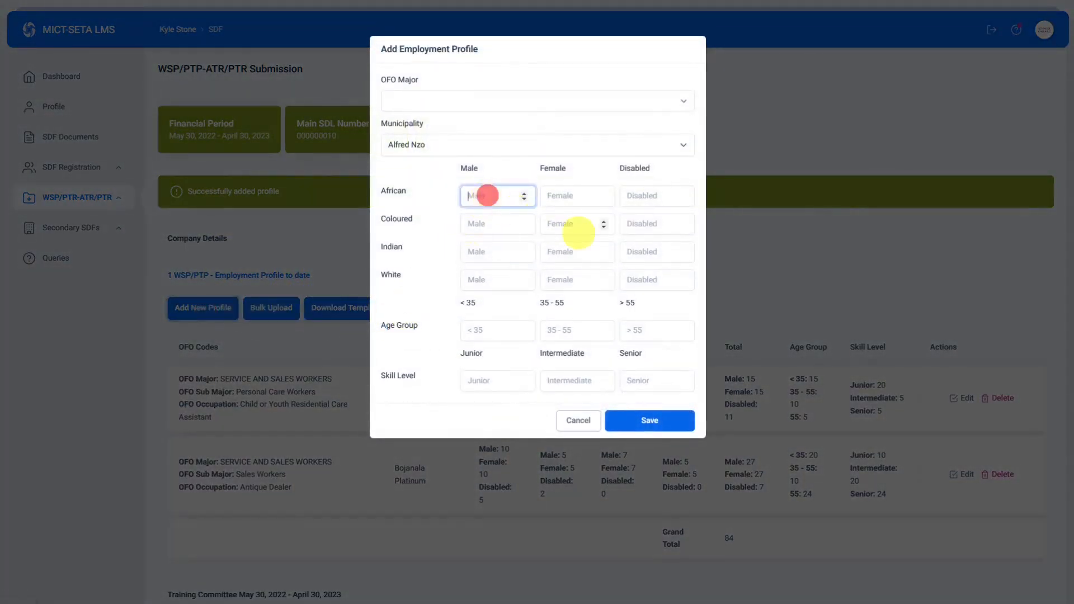
type("10")
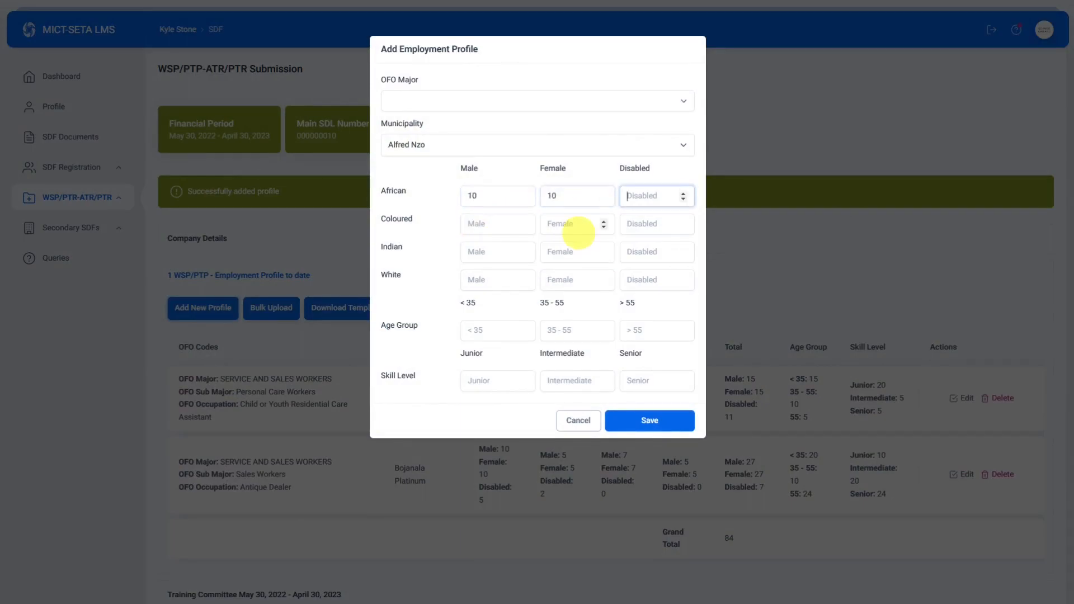
type("1")
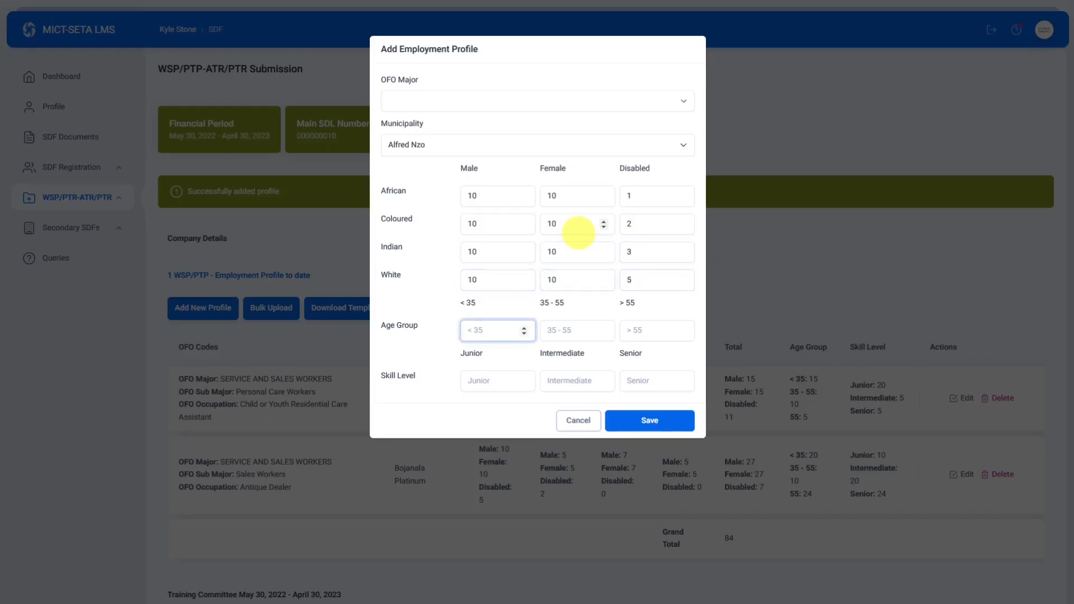
type("10")
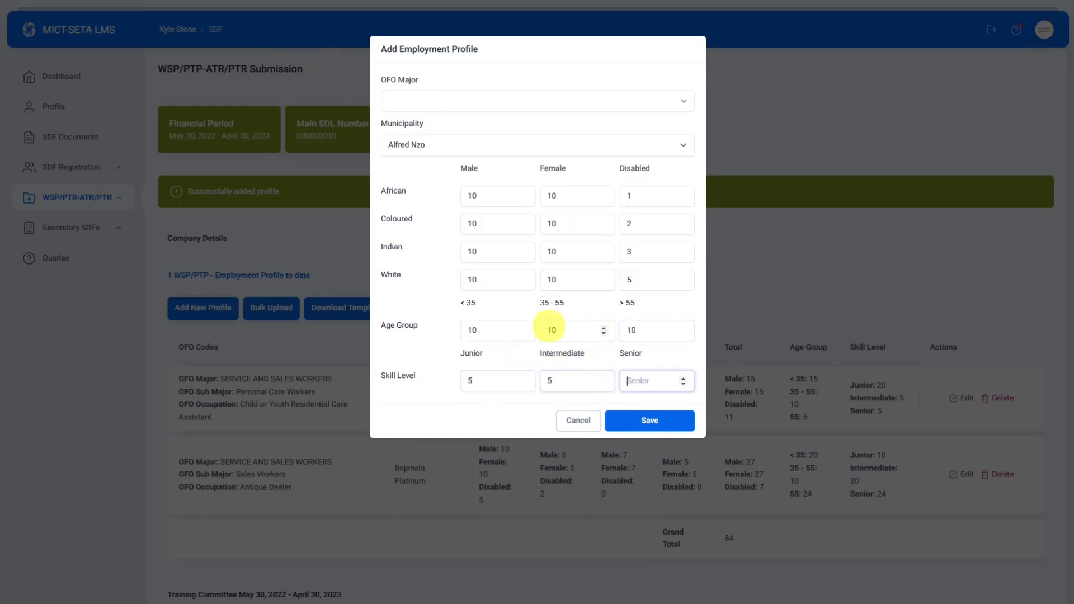
type("5")
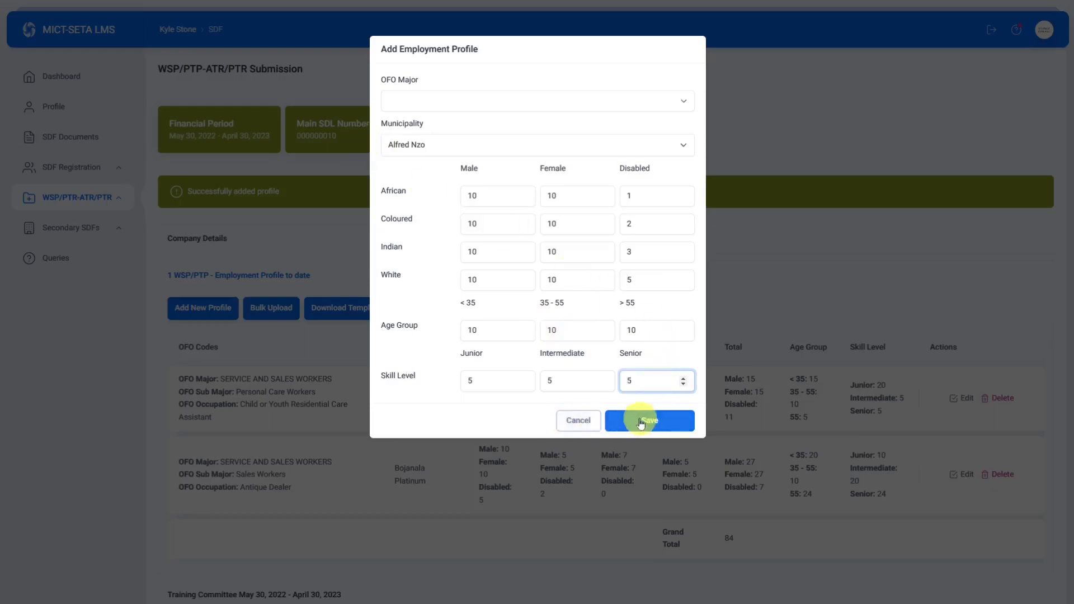
left_click(648, 419)
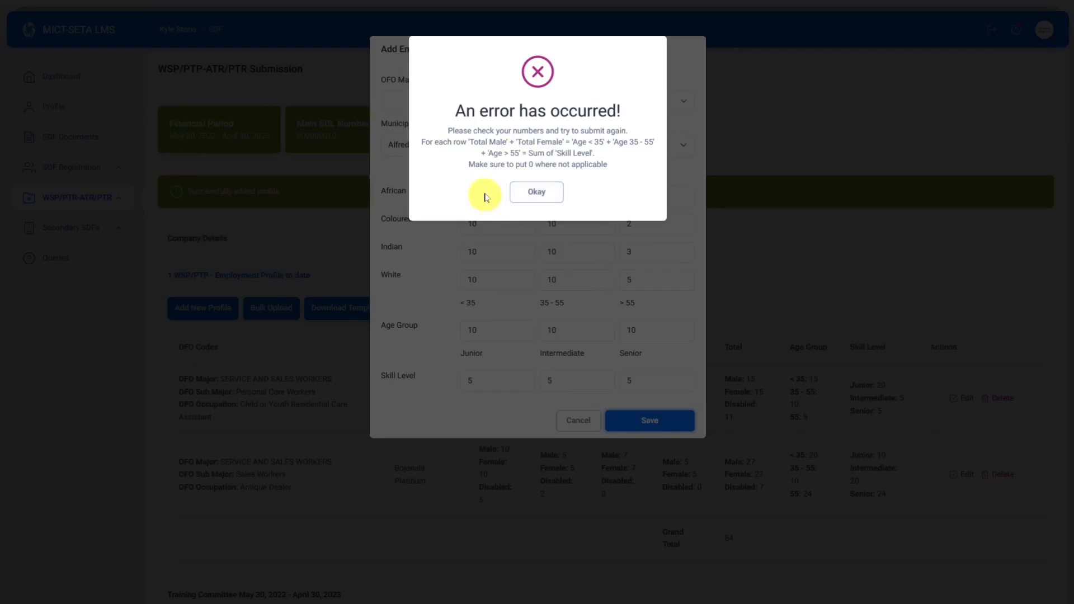
mouse_move(639, 122)
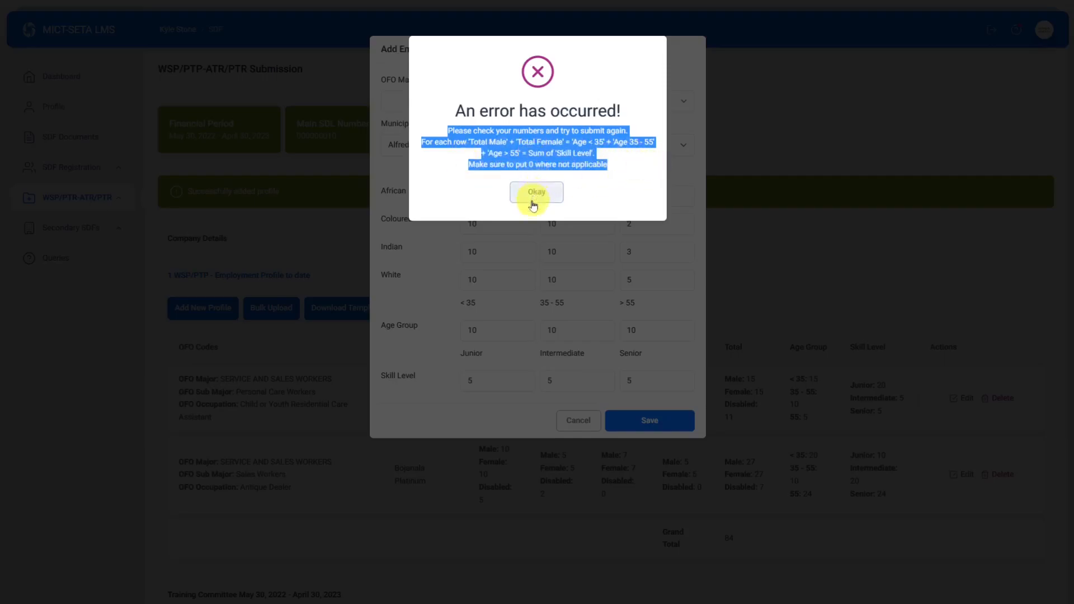
Acknowledge the totals-must-match error with Okay, keeping the Alfred Nzo profile's entered counts.
left_click(537, 192)
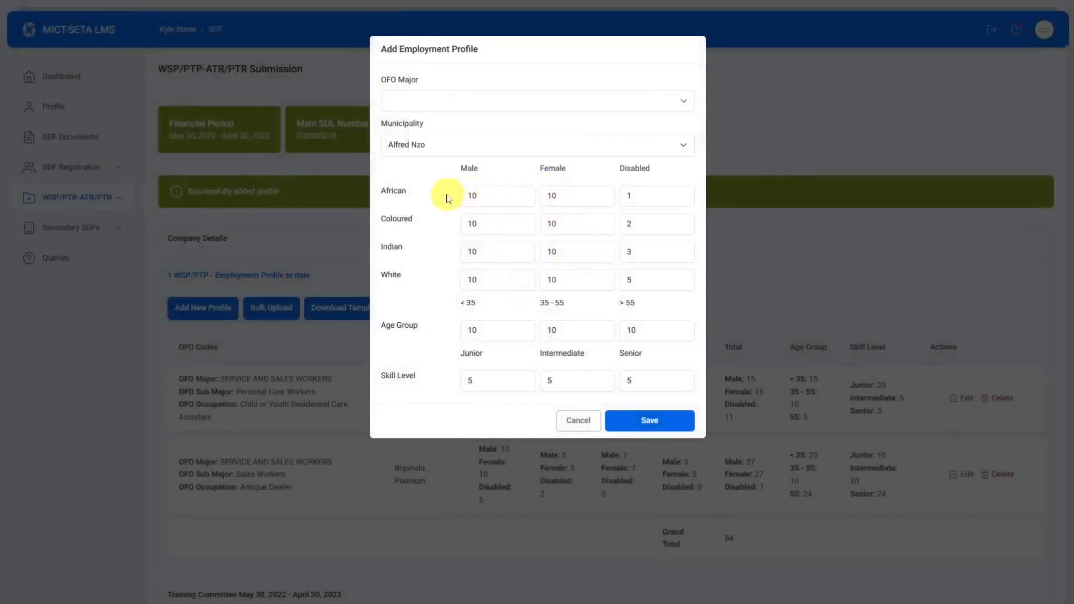
mouse_move(497, 224)
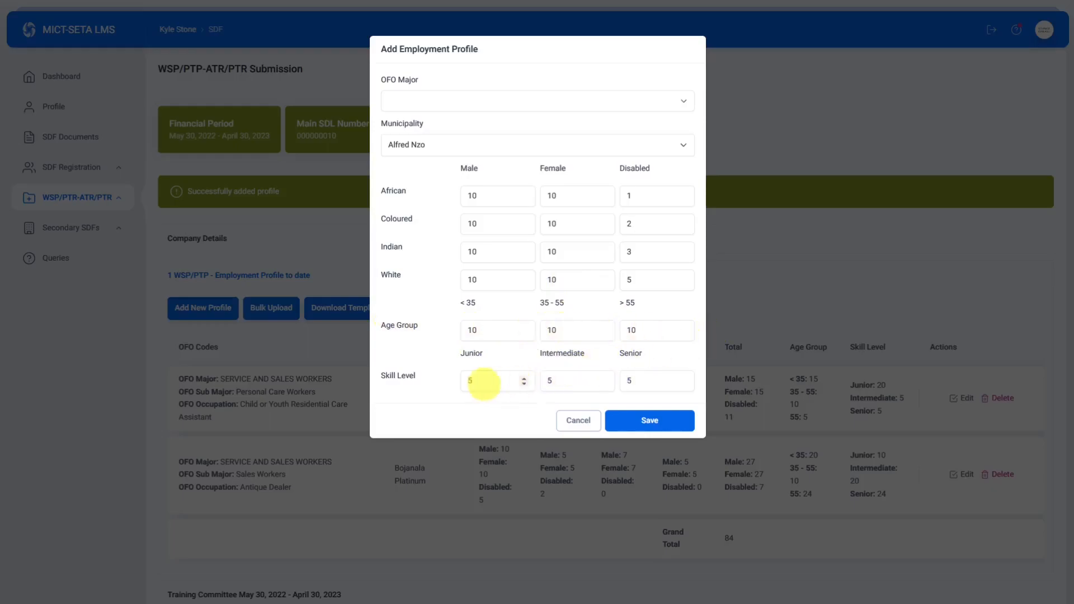
mouse_move(675, 382)
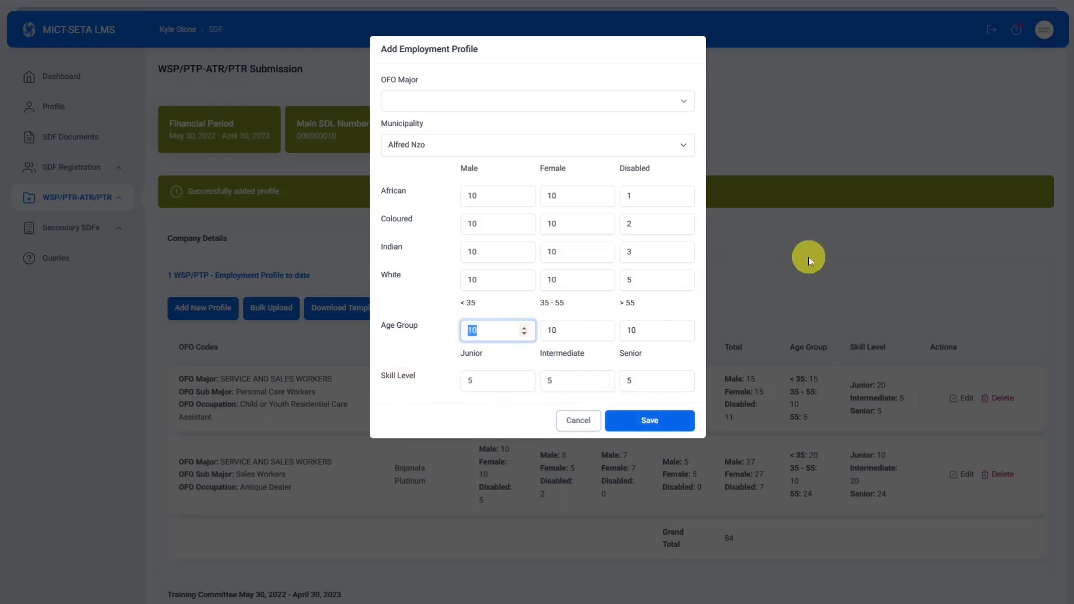
Re-enter the counts as 40, 20, 20 so age groups and skill levels balance.
type("40")
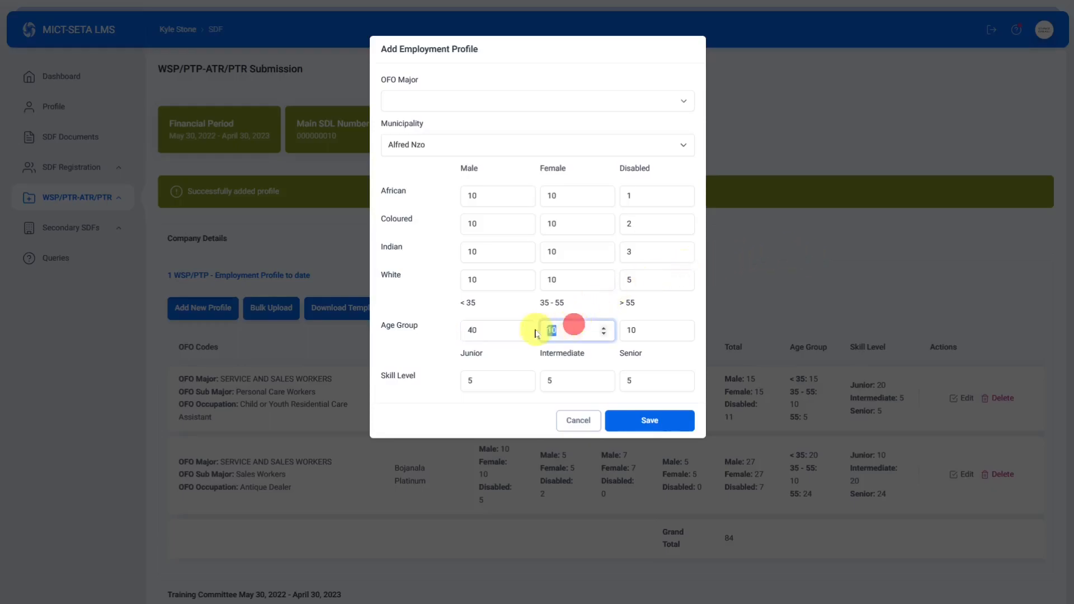
type("20")
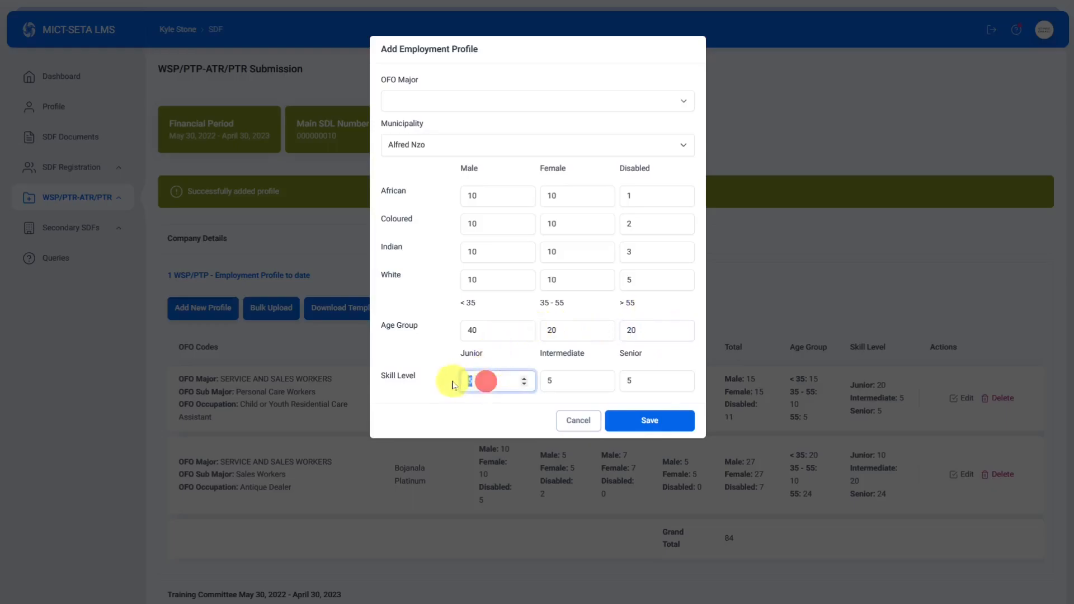
type("20")
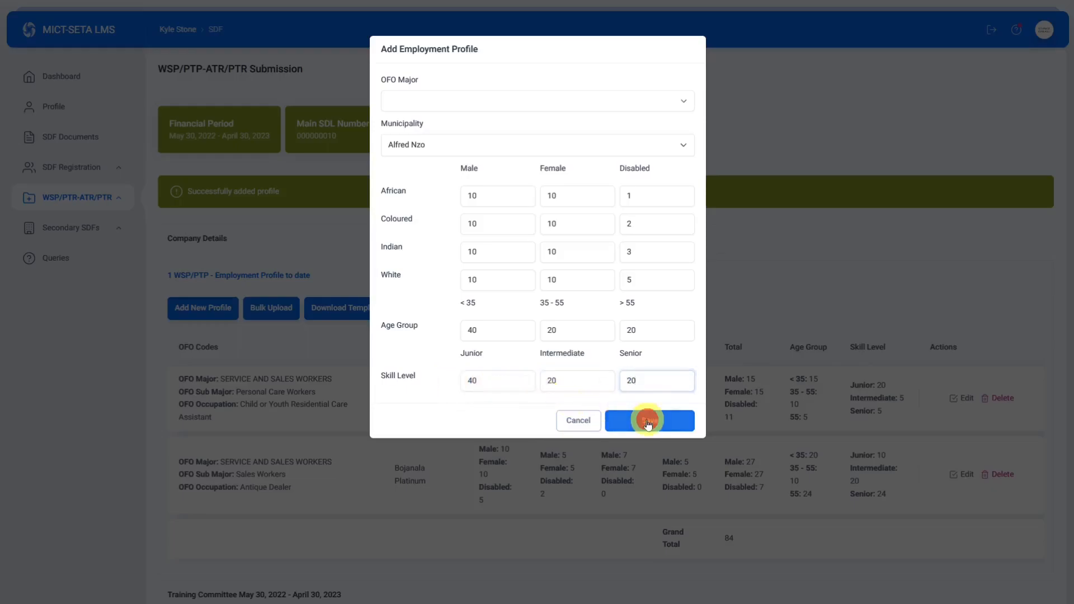
Attempt to save, acknowledge the missing OFO Major error, and reach the OFO Major options.
left_click(648, 420)
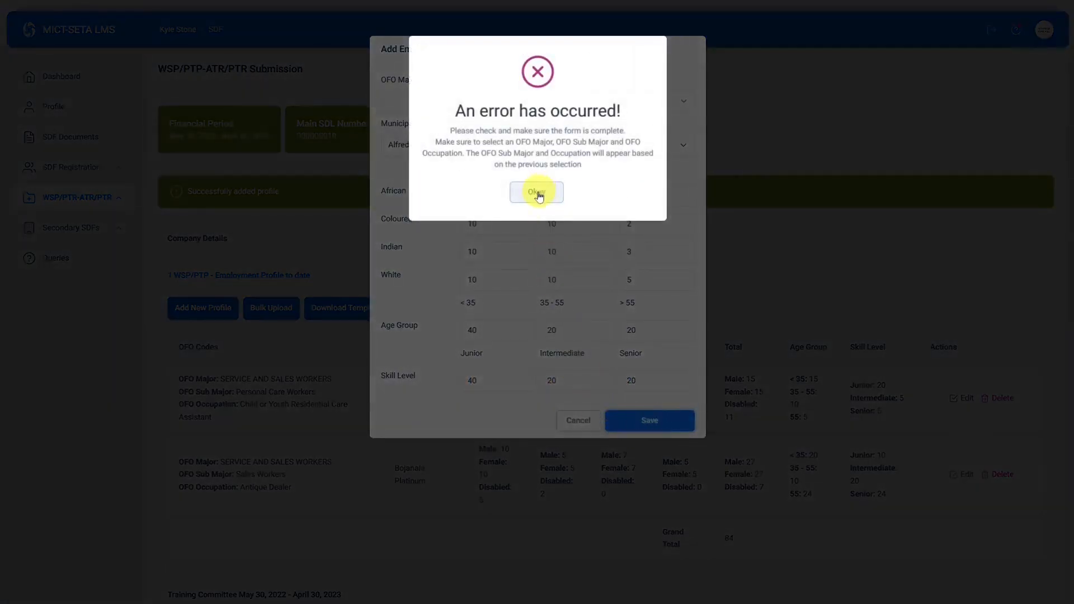
left_click(536, 191)
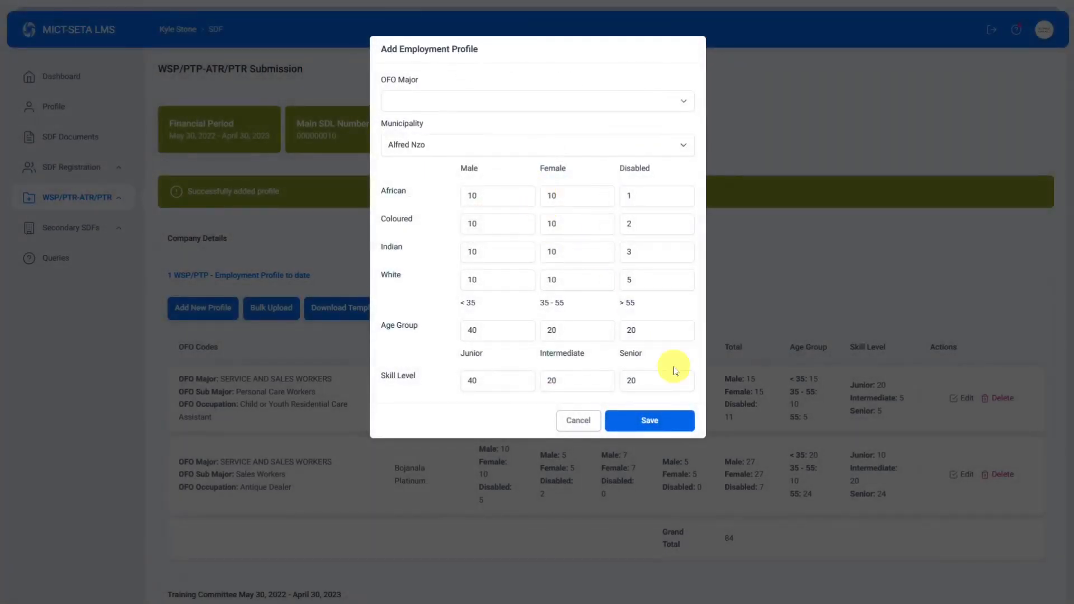
left_click(648, 419)
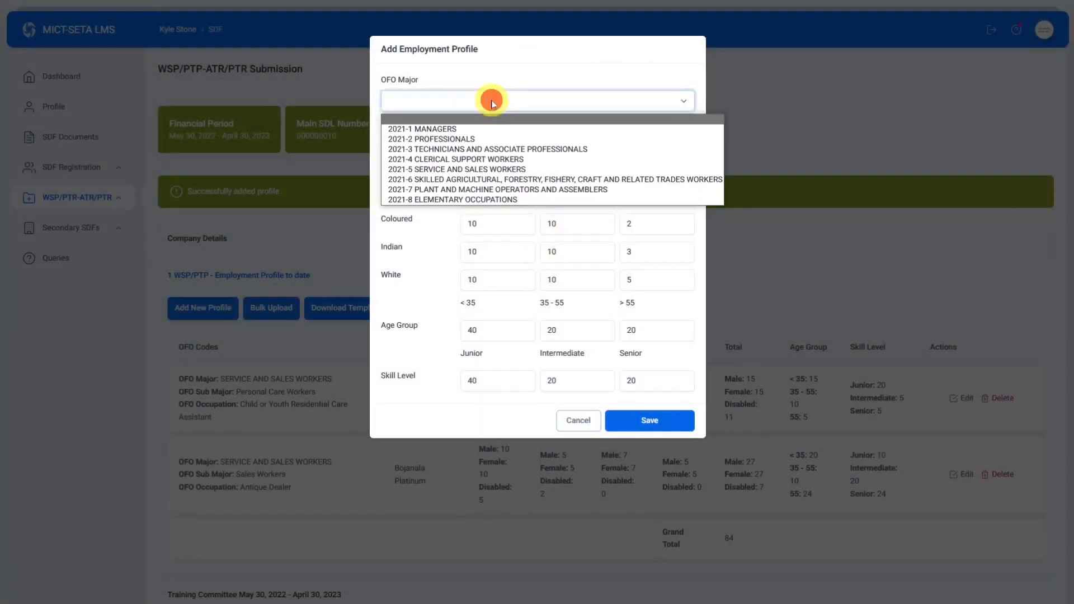
Choose PROFESSIONALS, Teaching Professionals and FET Phase School Teacher (Grades 10-12), then save the profile.
left_click(430, 138)
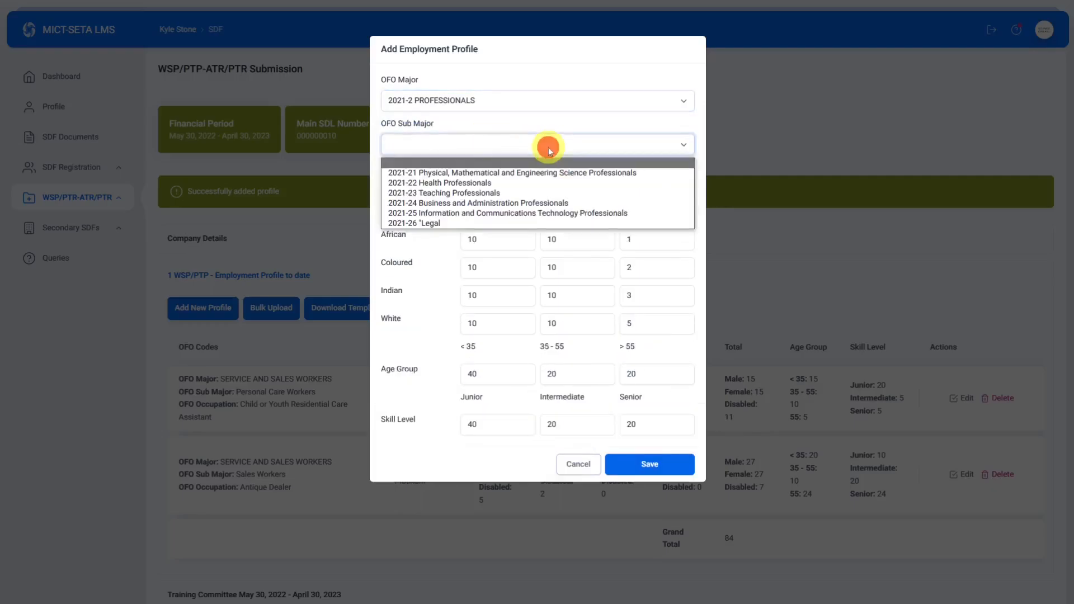
left_click(443, 192)
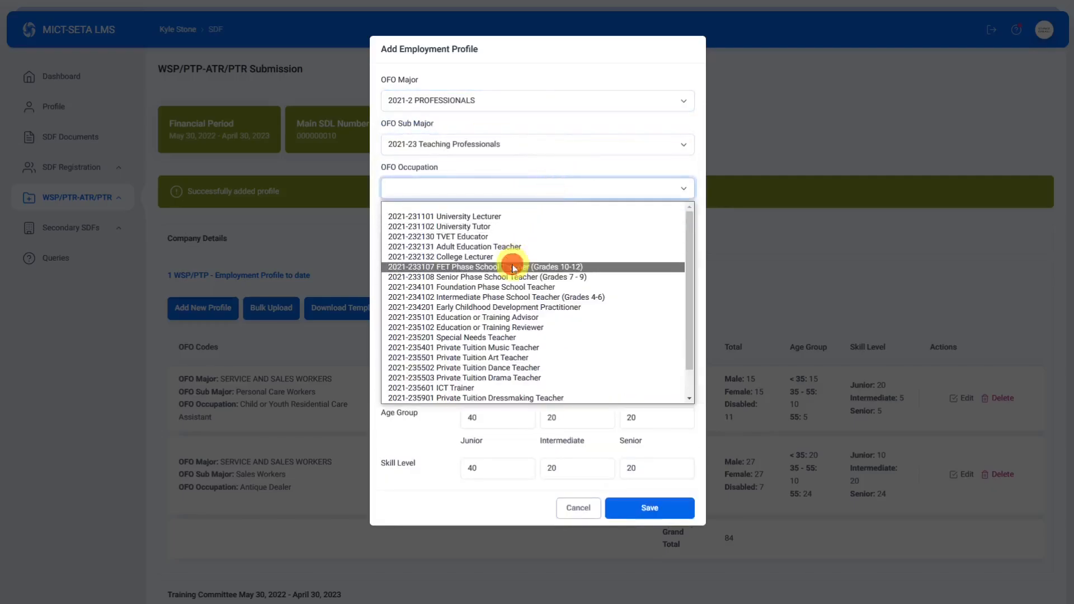
left_click(512, 267)
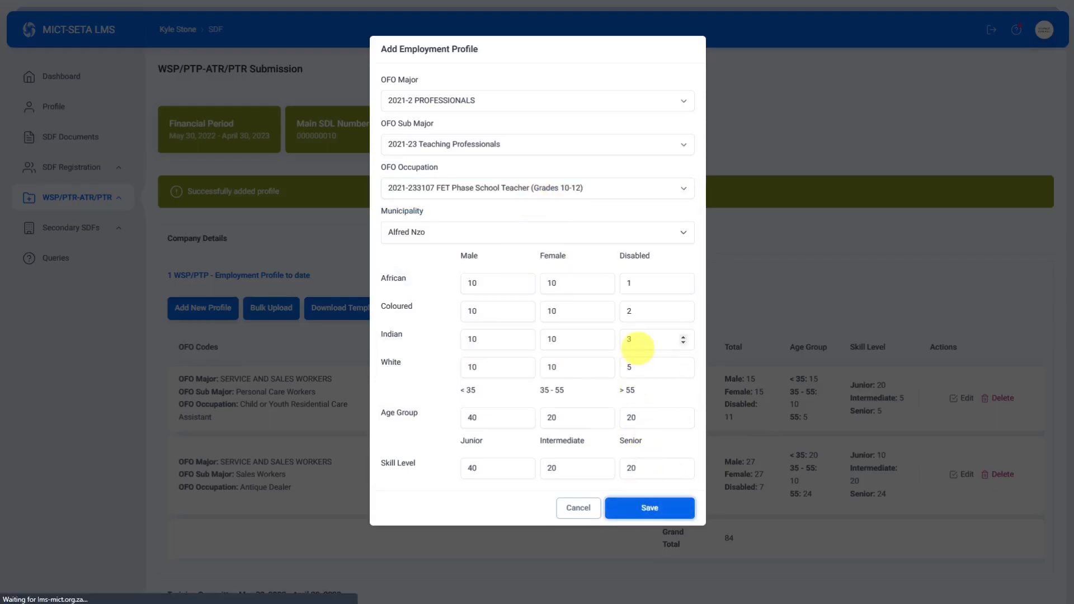
left_click(648, 508)
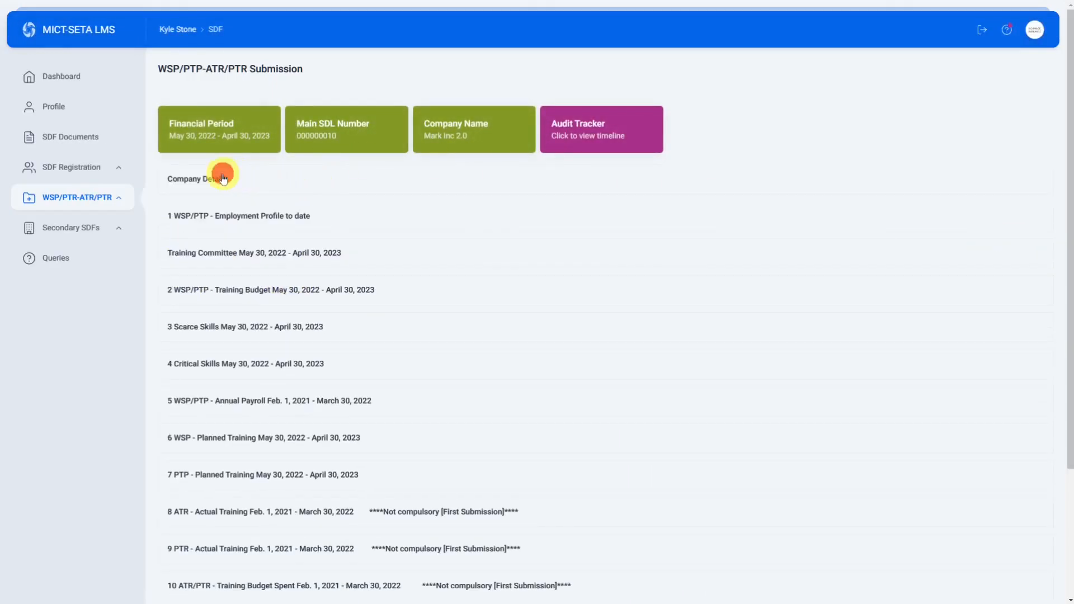
left_click(197, 179)
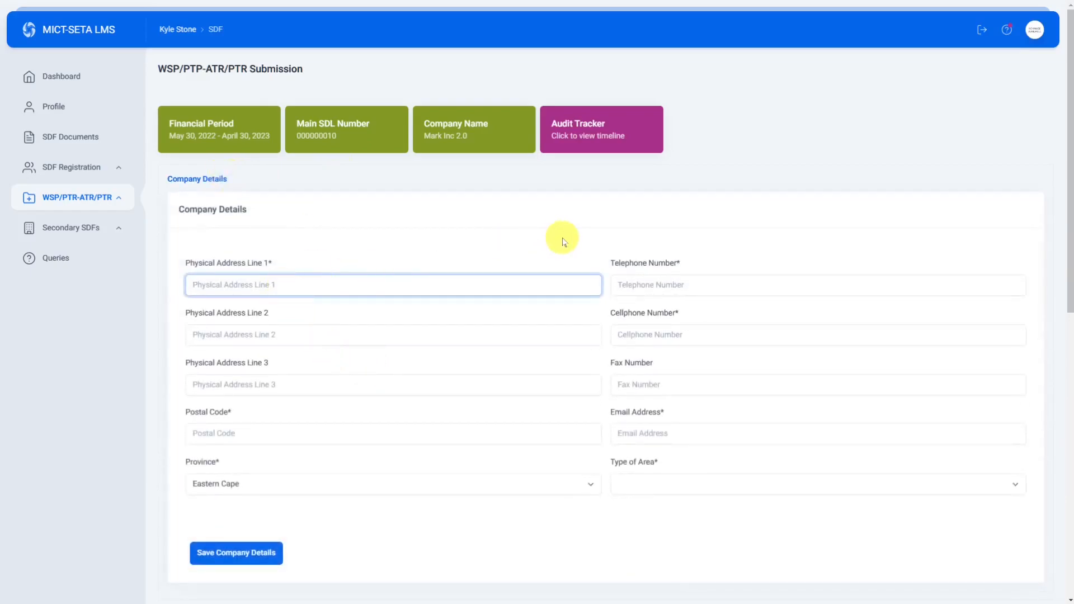
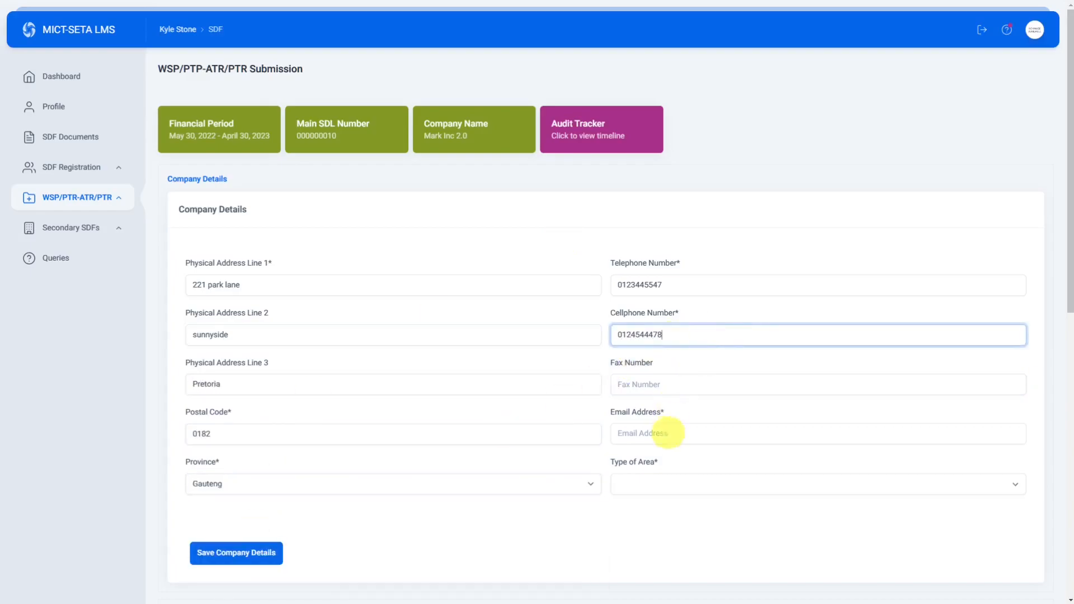
Mark the area type as Rural, save the company details and review the saved values.
left_click(816, 485)
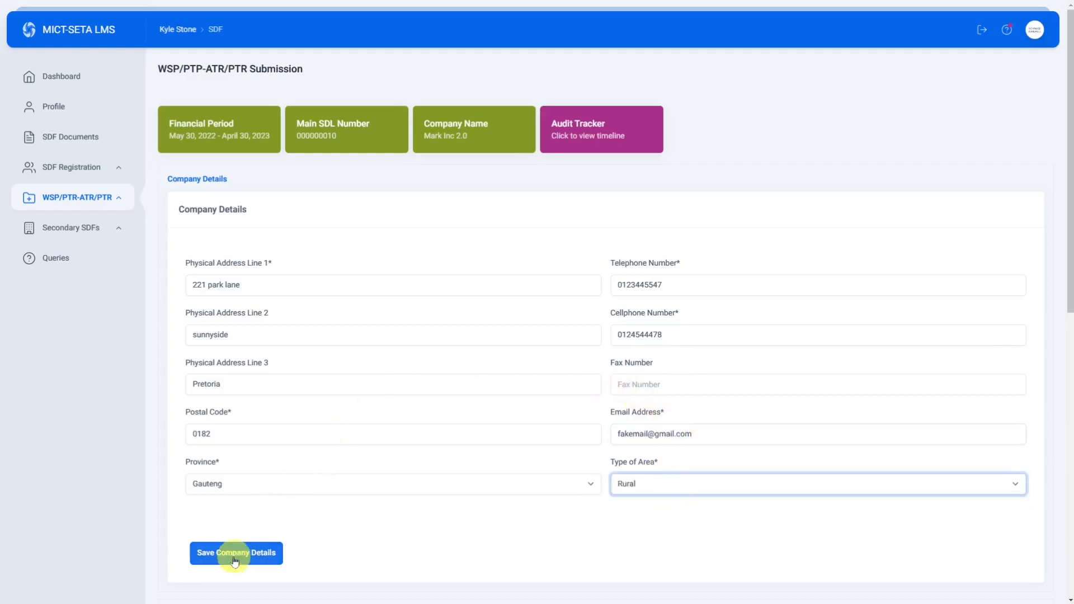
left_click(236, 553)
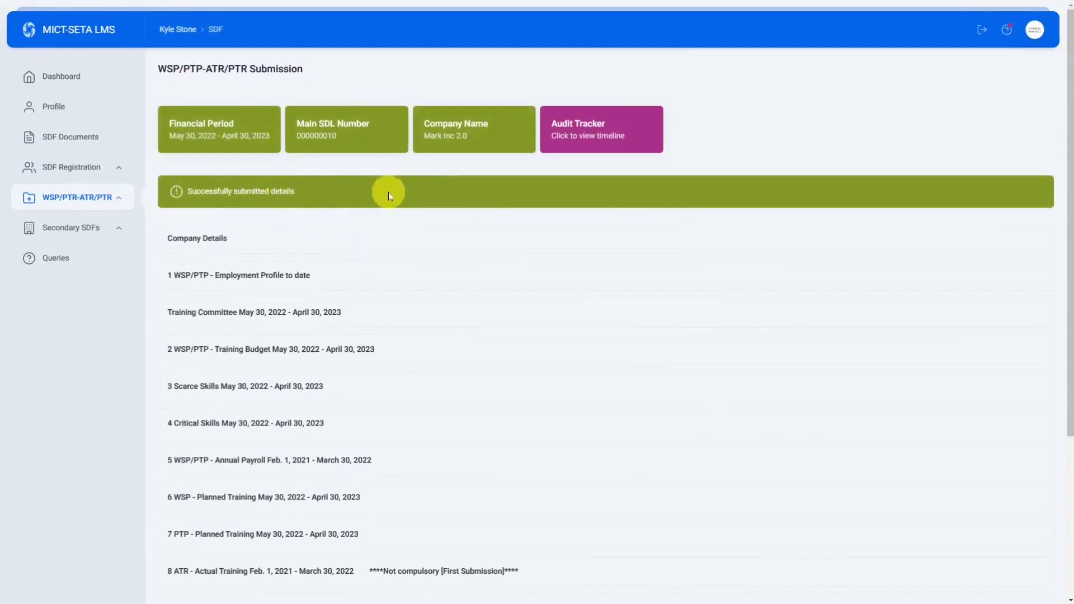
left_click(197, 237)
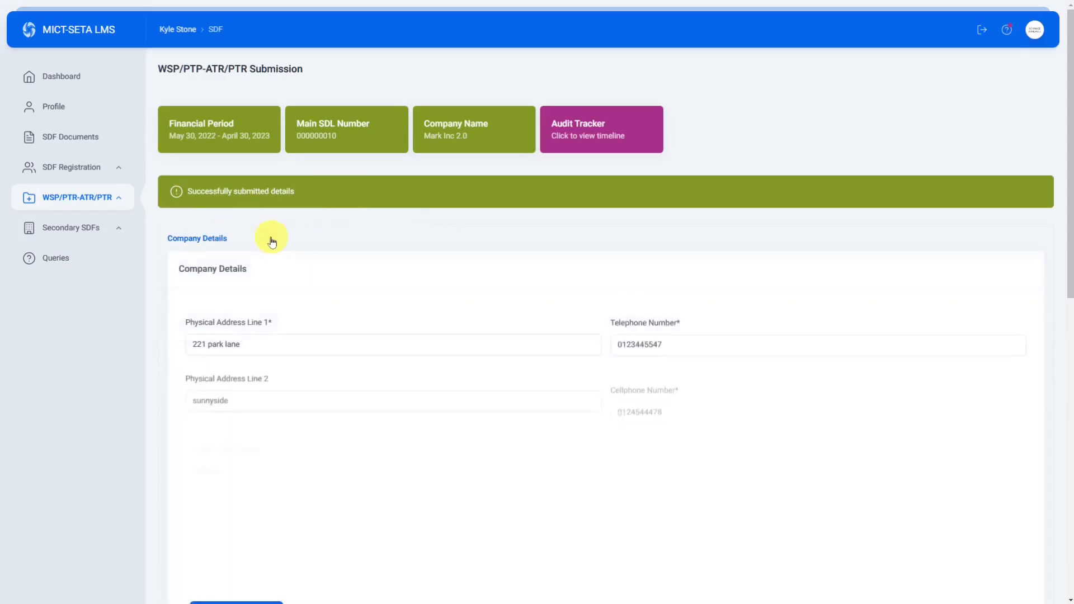
scroll("down", 3)
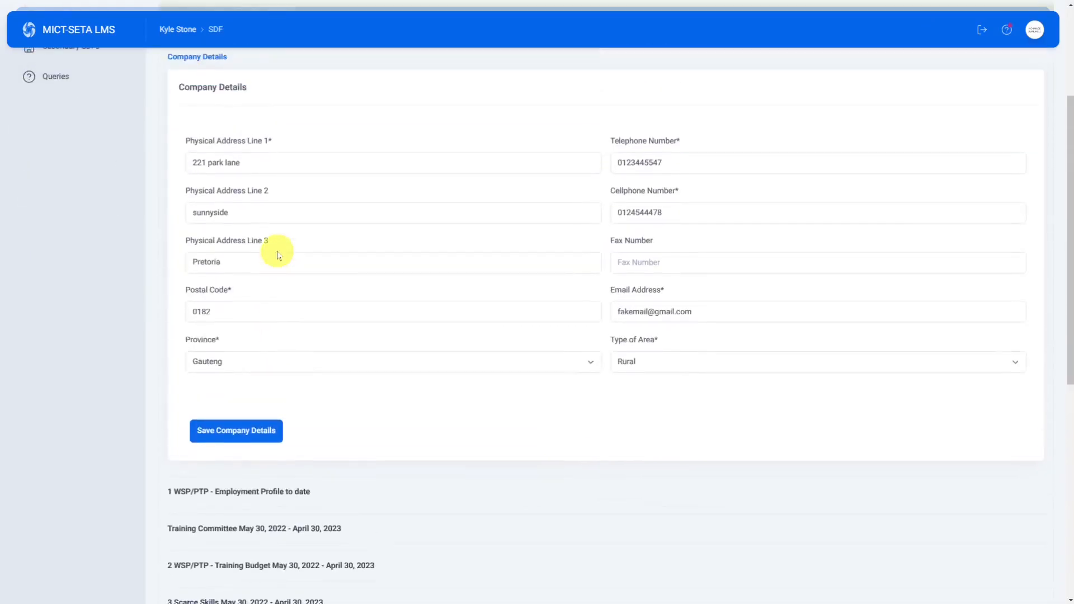